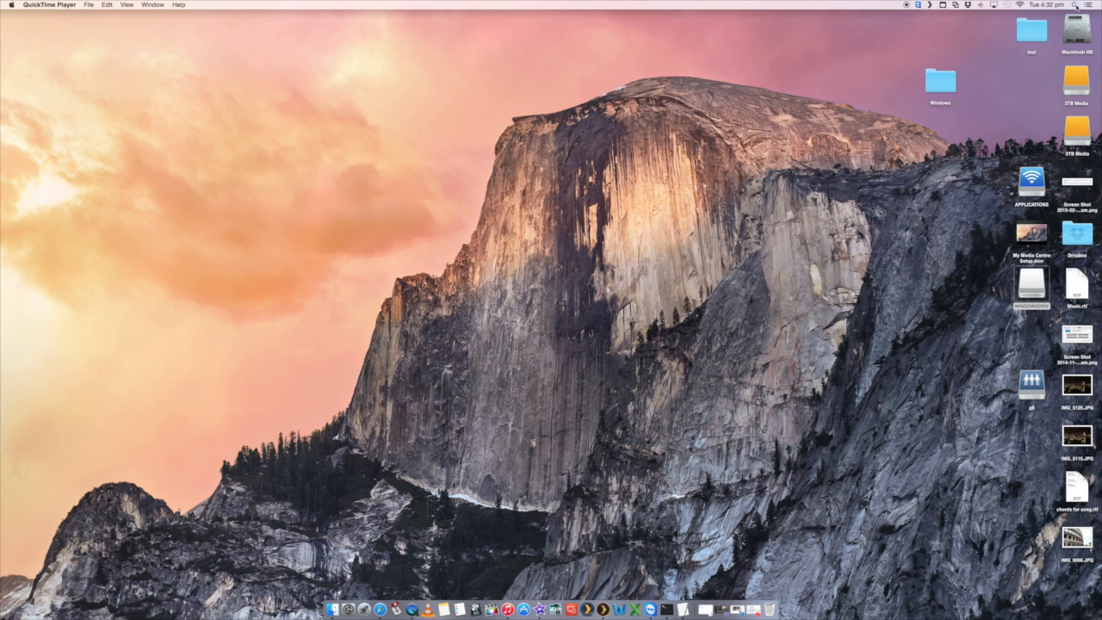
Search Spotlight for 'bootcampAssistant' so Boot Camp Assistant appears as the top hit.
{"action": "type", "text": "frontro"}
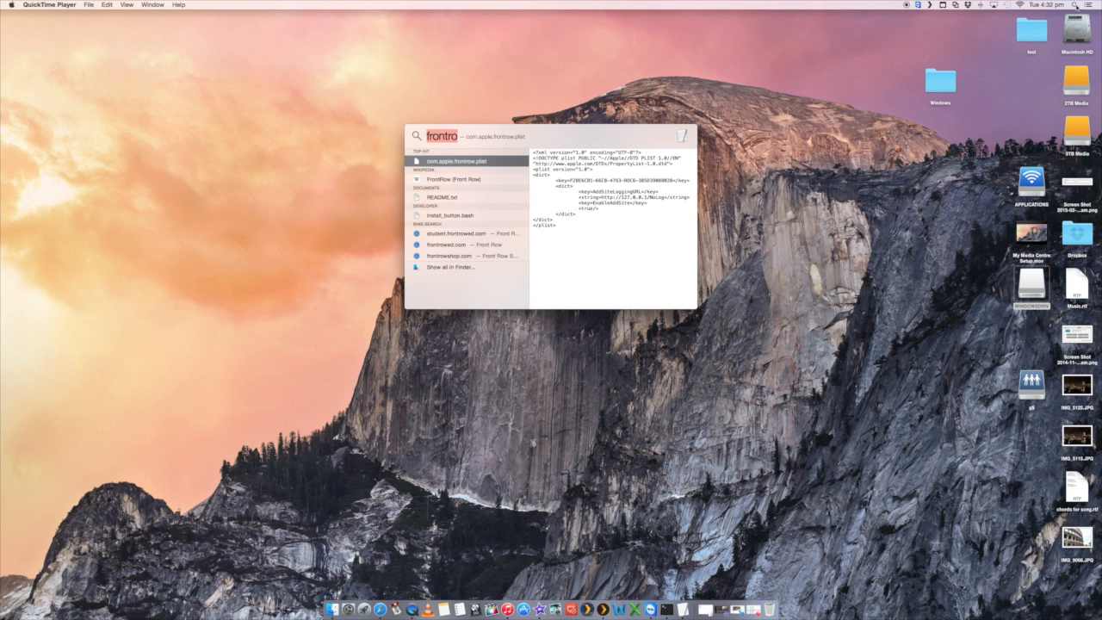
{"action": "type", "text": "bootcampAssistant"}
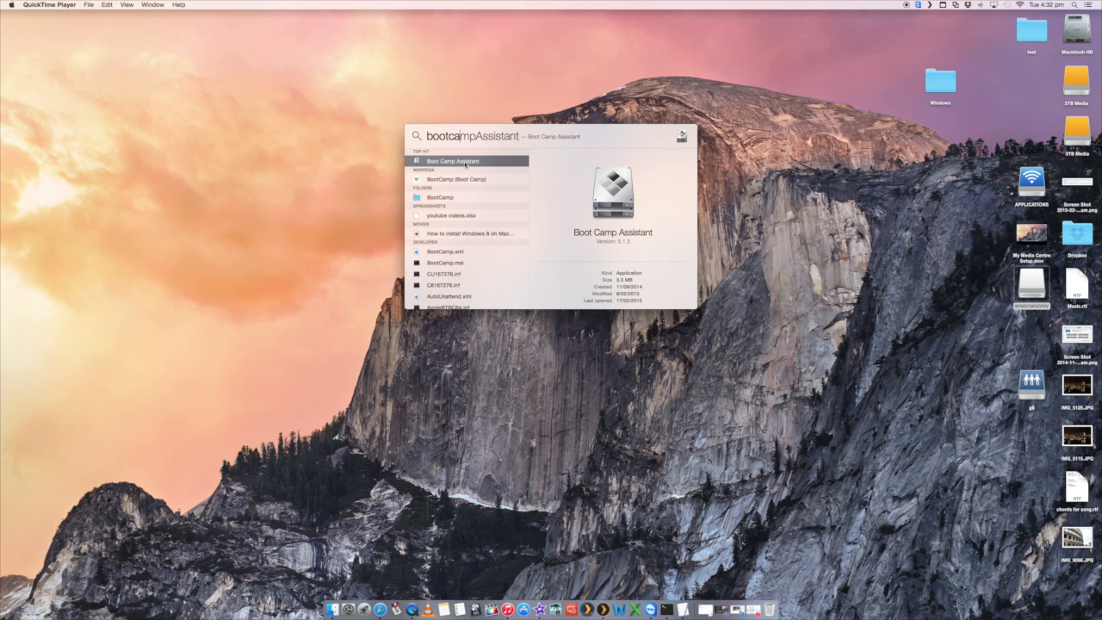
Launch Boot Camp Assistant from the Spotlight results to its Introduction page.
{"action": "left_click", "coordinate": [454, 161]}
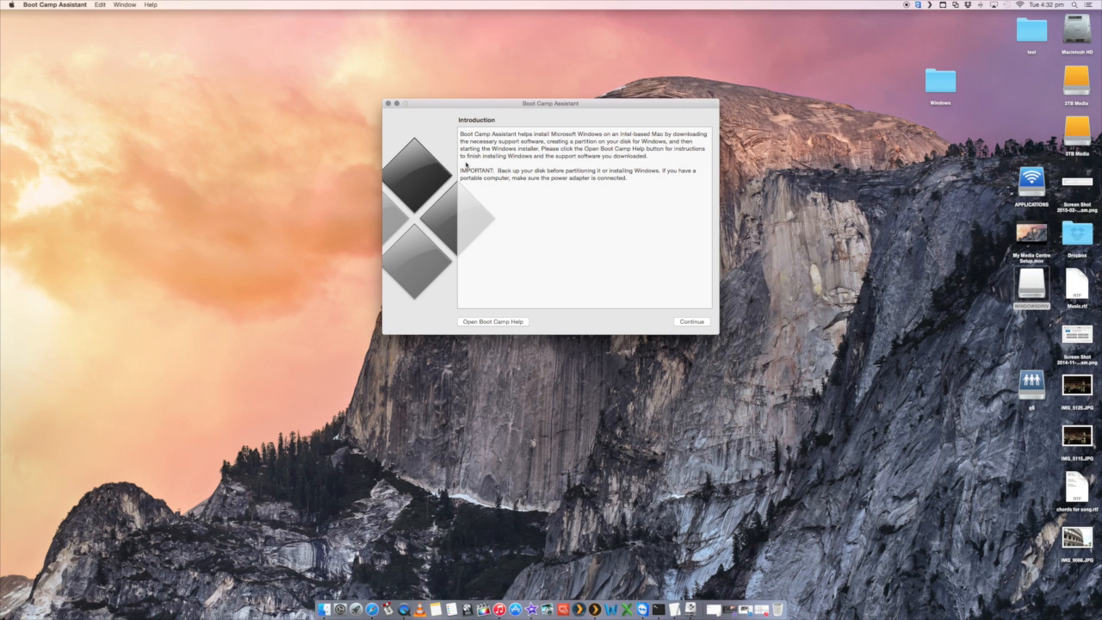
{"action": "mouse_move", "coordinate": [630, 317]}
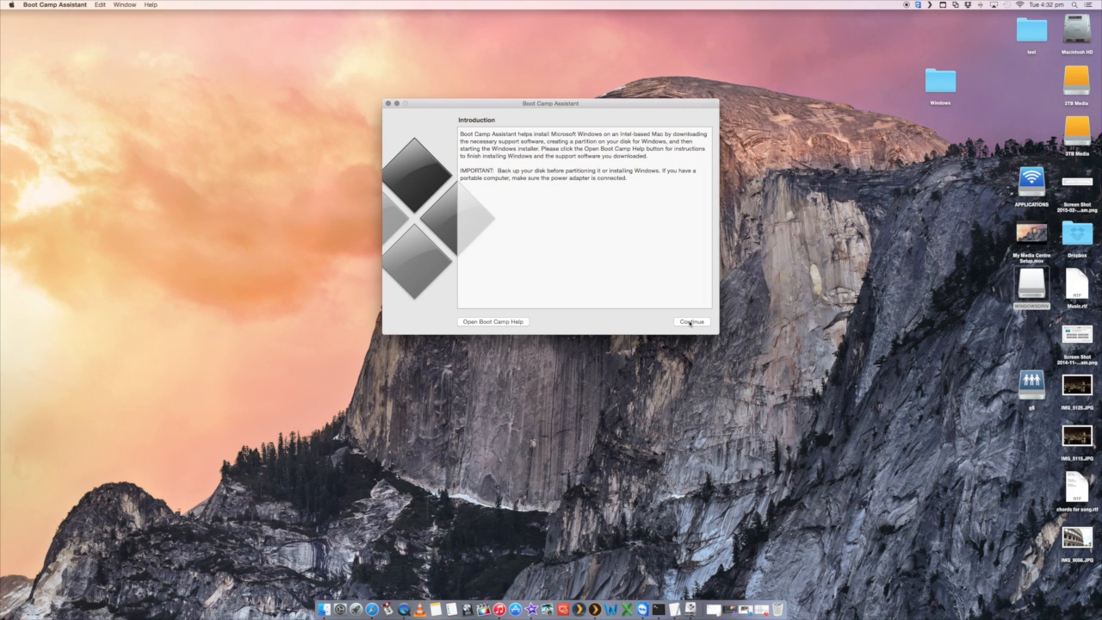
Continue to Select Tasks and leave create install disk, download support software and install Windows all ticked.
{"action": "left_click", "coordinate": [691, 321]}
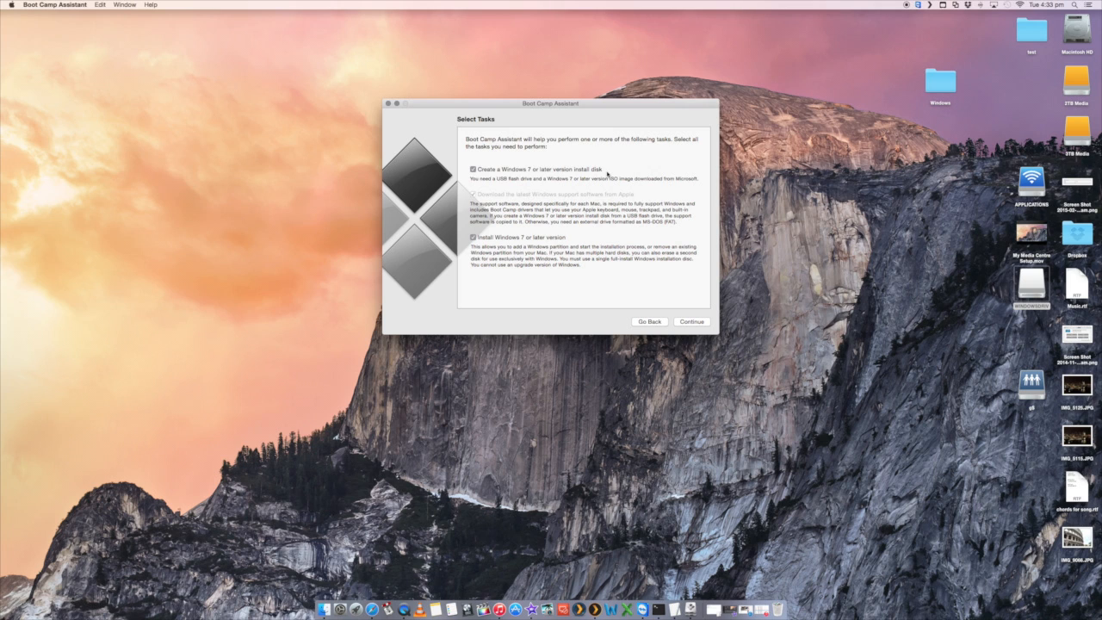
{"action": "mouse_move", "coordinate": [555, 175]}
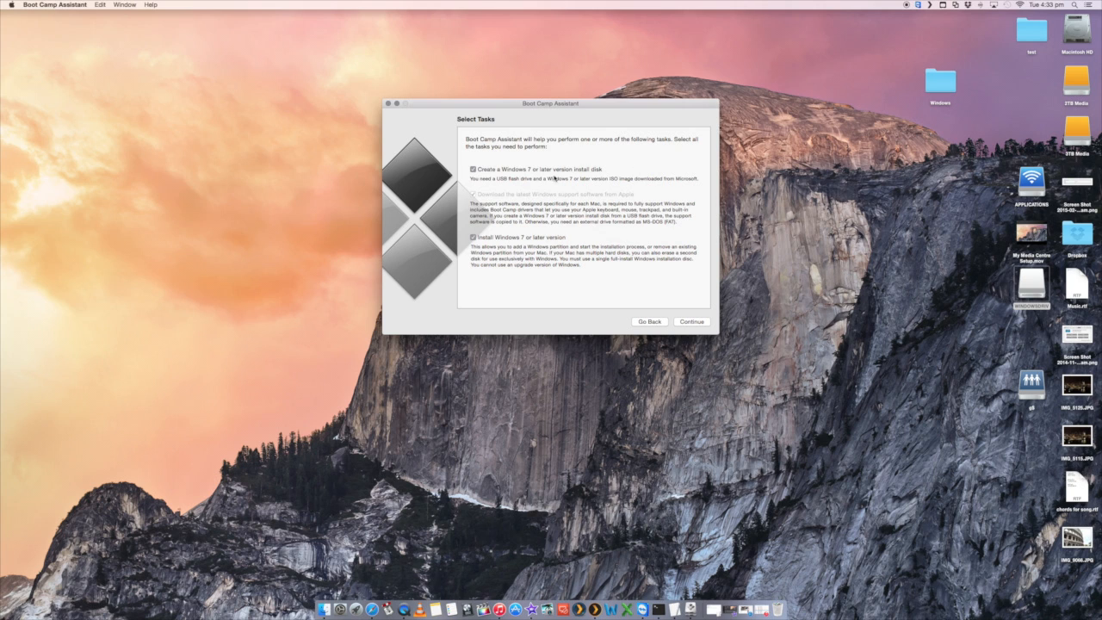
{"action": "mouse_move", "coordinate": [473, 180]}
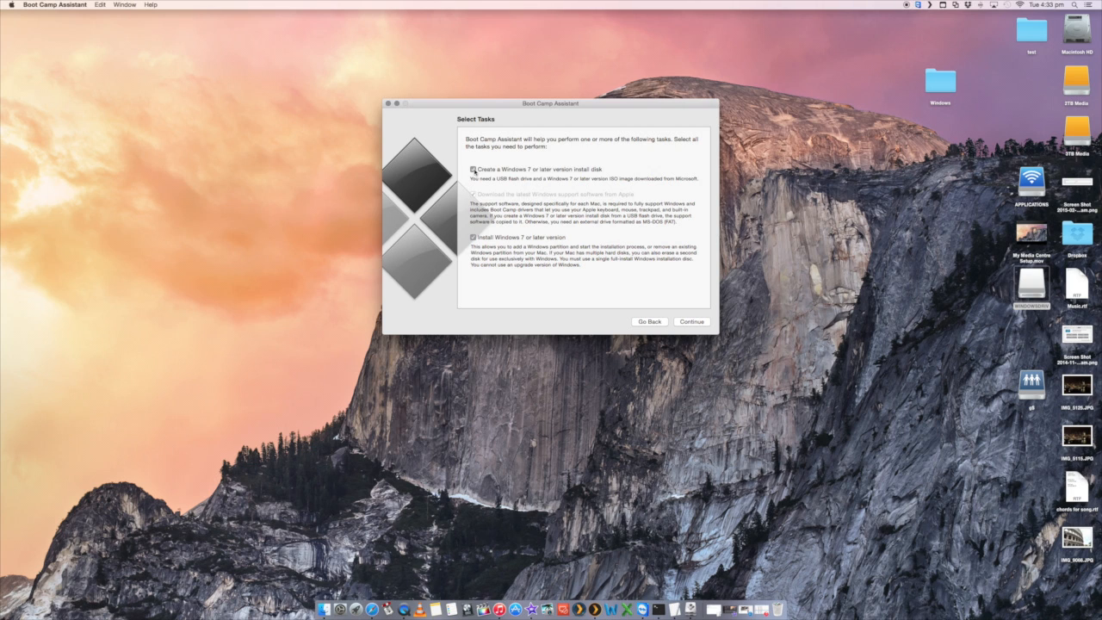
{"action": "left_click", "coordinate": [473, 169]}
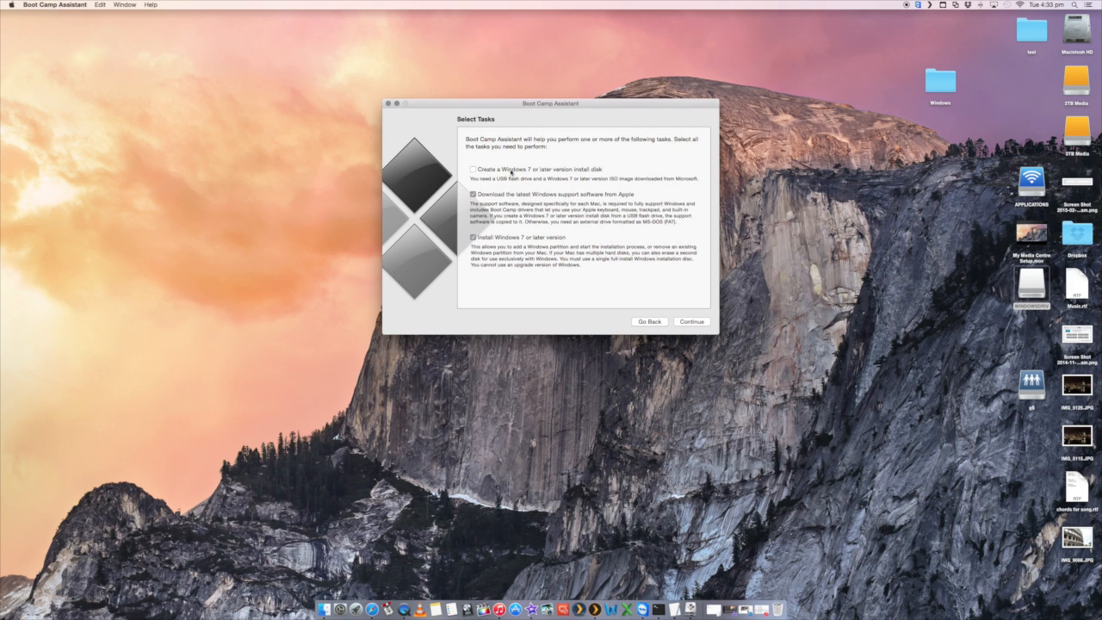
{"action": "mouse_move", "coordinate": [531, 161]}
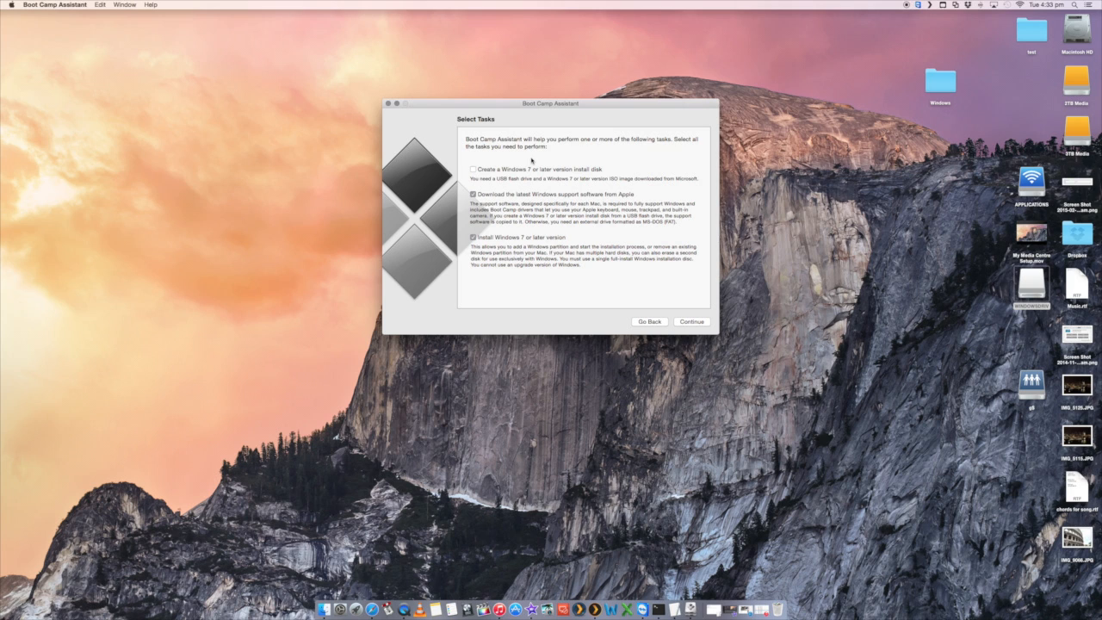
{"action": "mouse_move", "coordinate": [513, 220]}
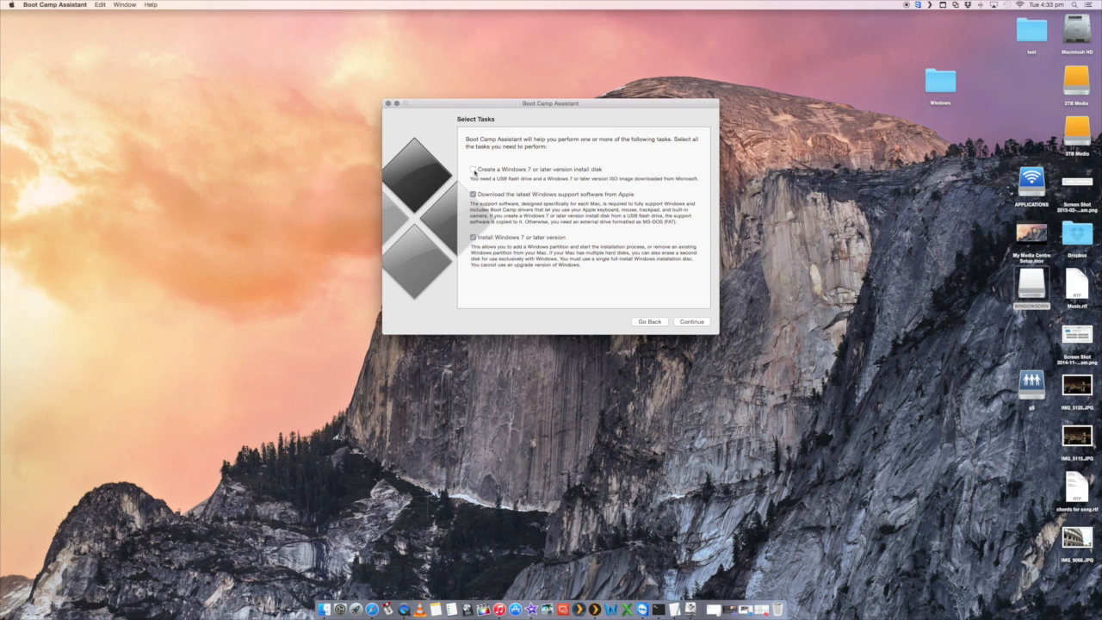
{"action": "left_click", "coordinate": [473, 168]}
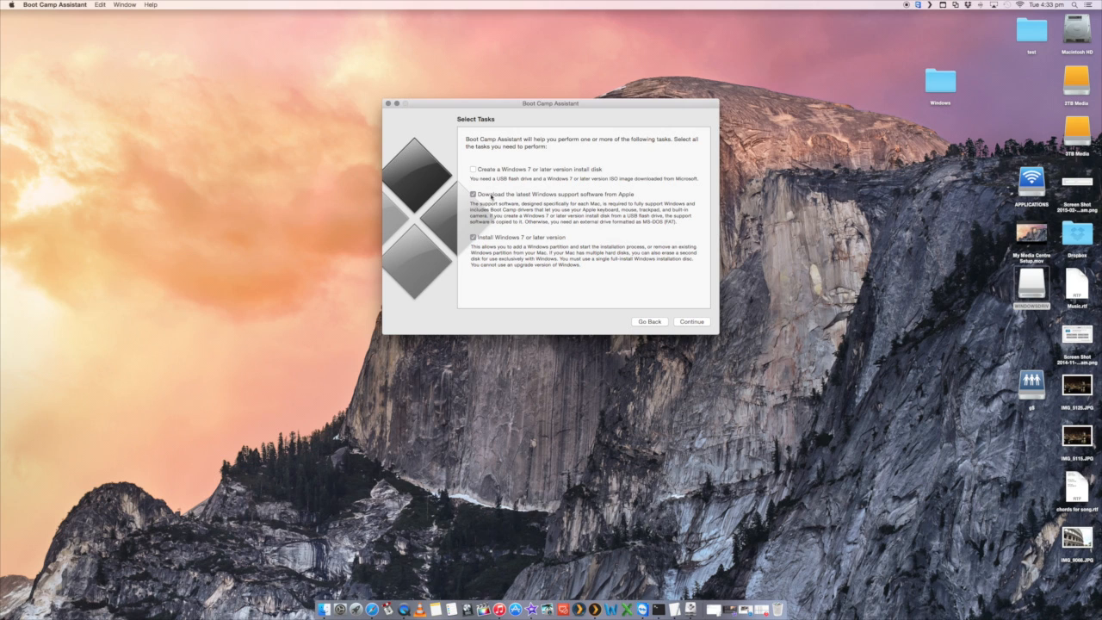
{"action": "mouse_move", "coordinate": [549, 220]}
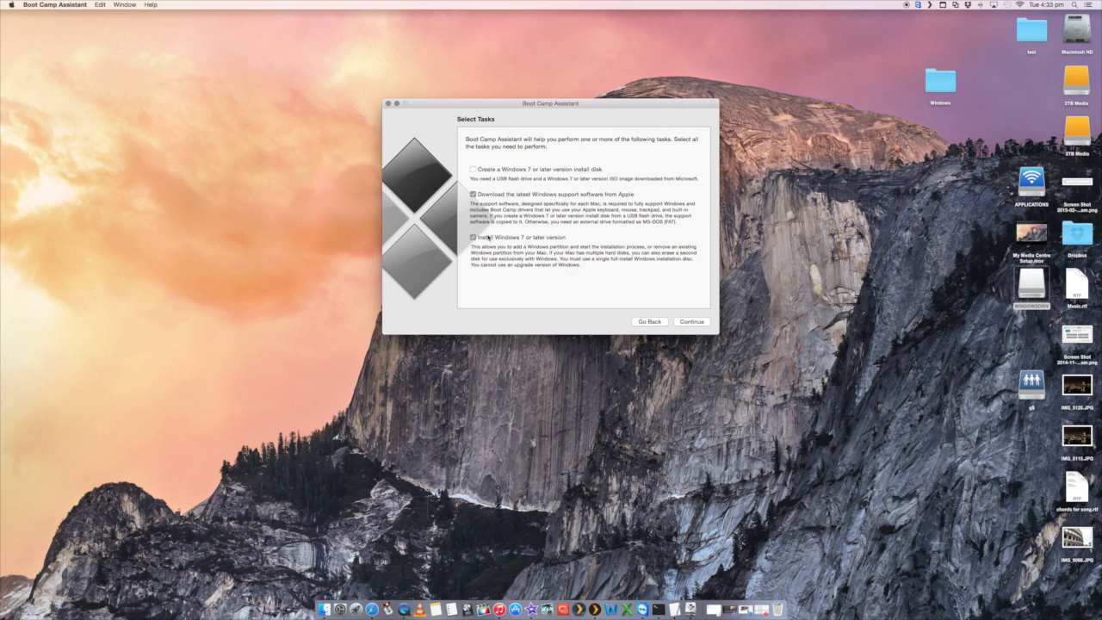
{"action": "mouse_move", "coordinate": [699, 306]}
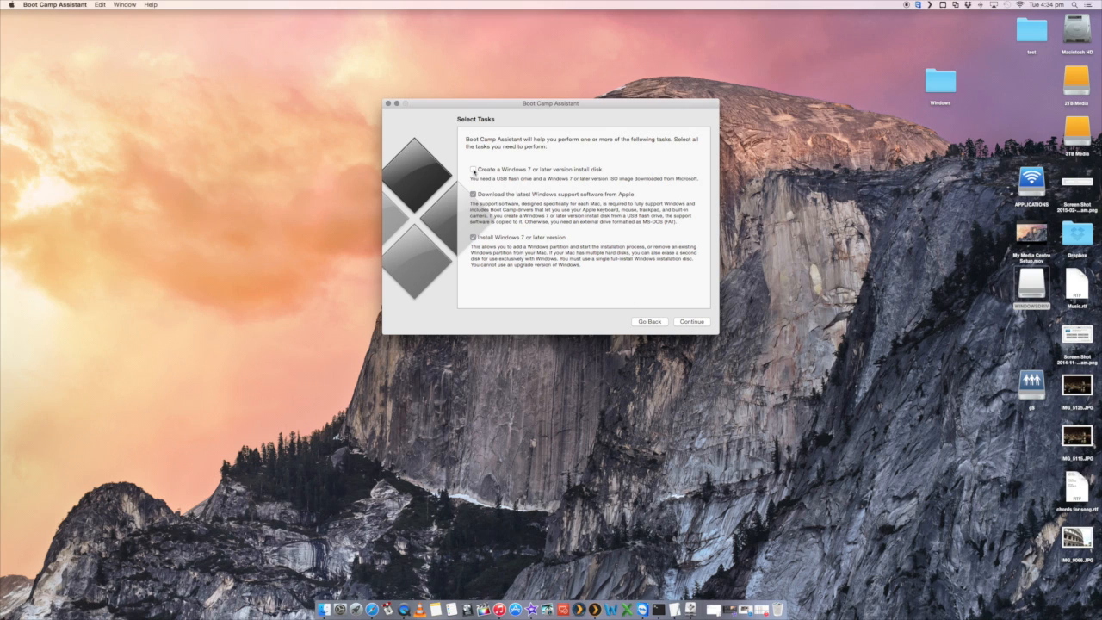
{"action": "left_click", "coordinate": [472, 168]}
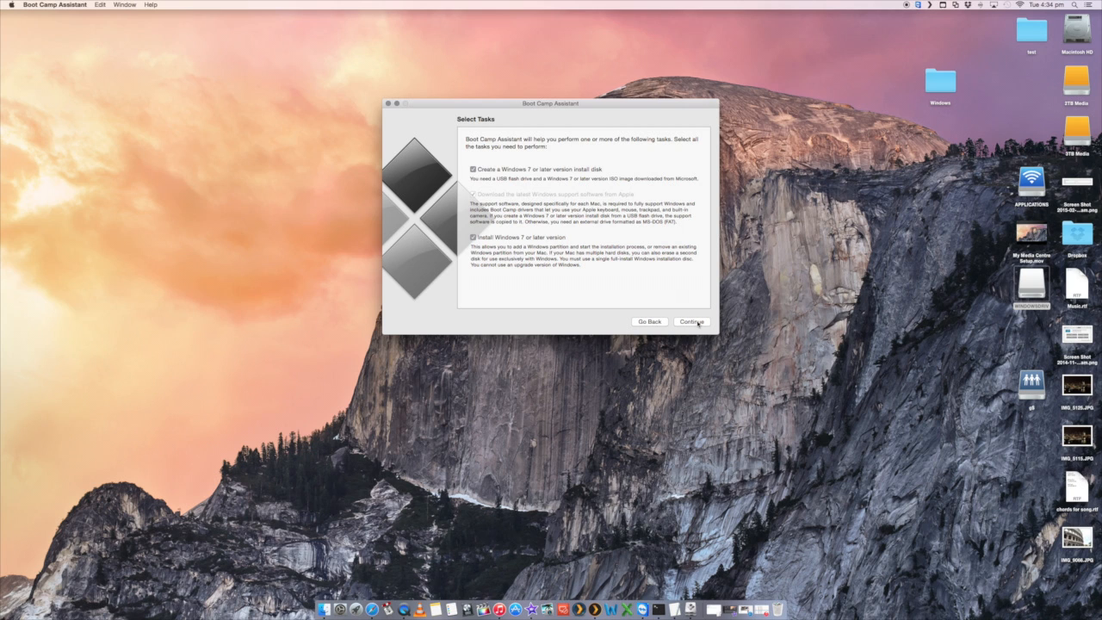
Choose the ISO image and the destination USB drive, then confirm erasing it for the installer.
{"action": "left_click", "coordinate": [691, 321]}
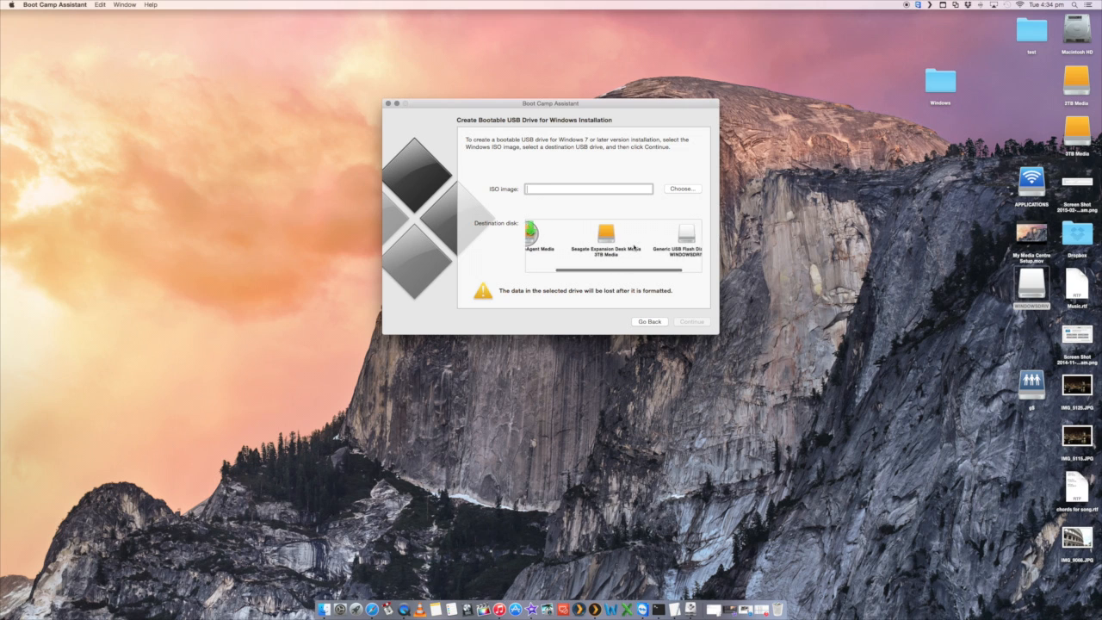
{"action": "scroll", "scroll_direction": "right", "scroll_amount": 3}
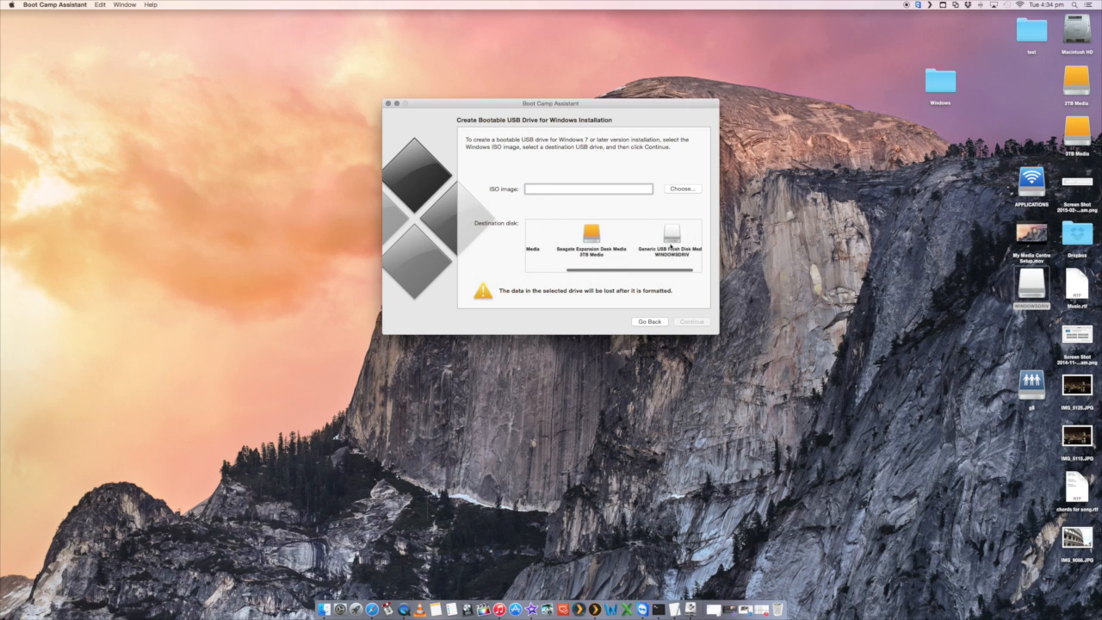
{"action": "left_click", "coordinate": [588, 188]}
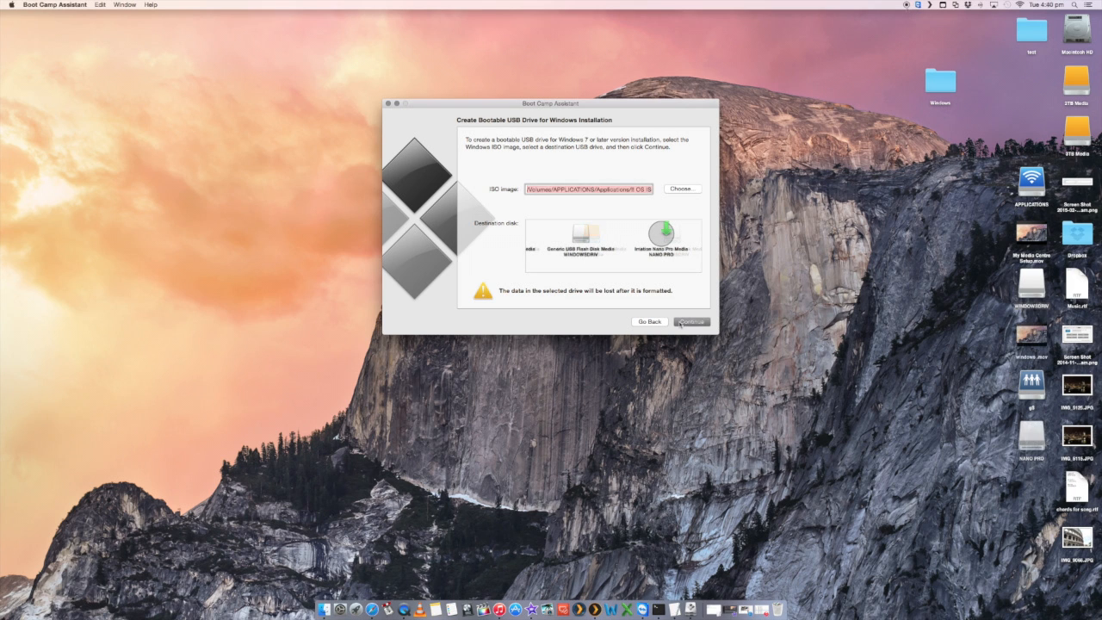
{"action": "left_click", "coordinate": [690, 321]}
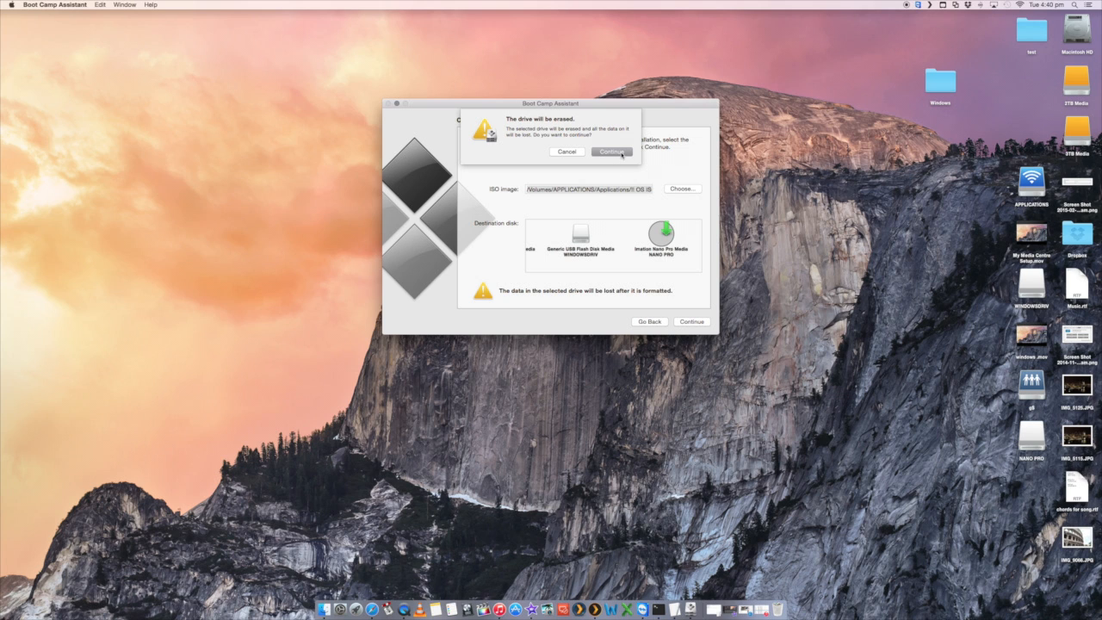
{"action": "left_click", "coordinate": [610, 151]}
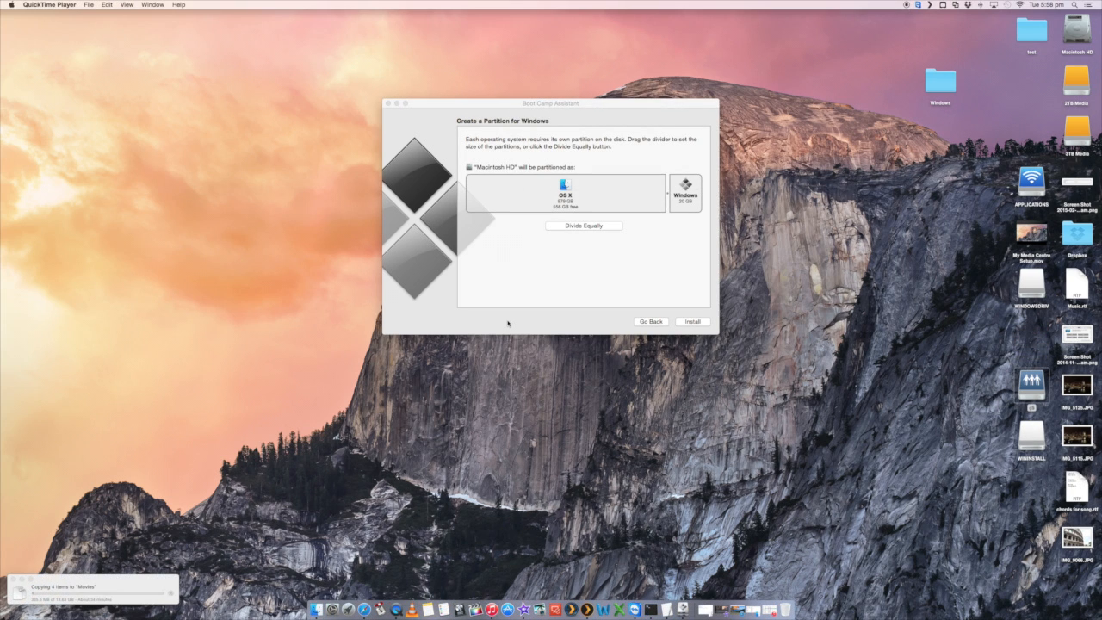
{"action": "mouse_move", "coordinate": [522, 285]}
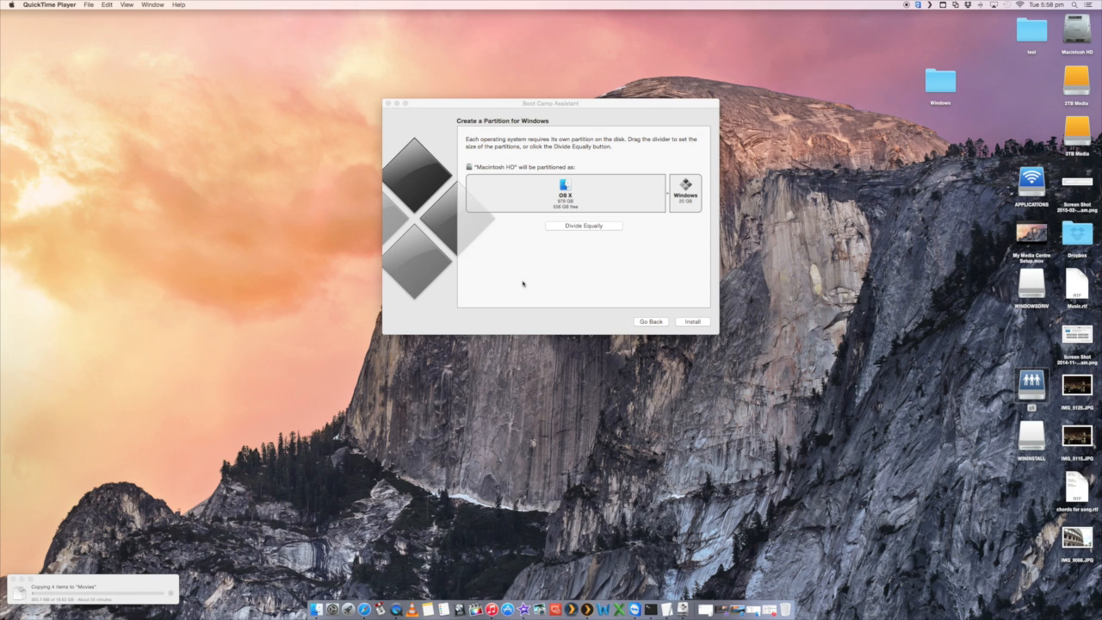
{"action": "mouse_move", "coordinate": [557, 200]}
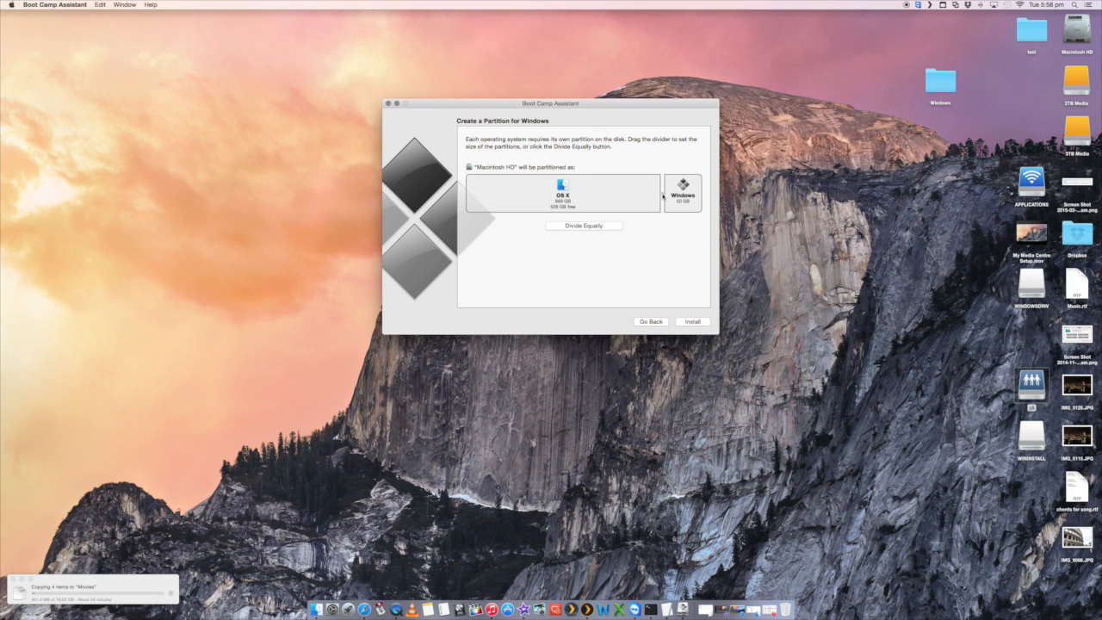
Drag the divider to size the Windows partition and start partitioning and installing.
{"action": "left_click_drag", "start_coordinate": [659, 193], "coordinate": [650, 194]}
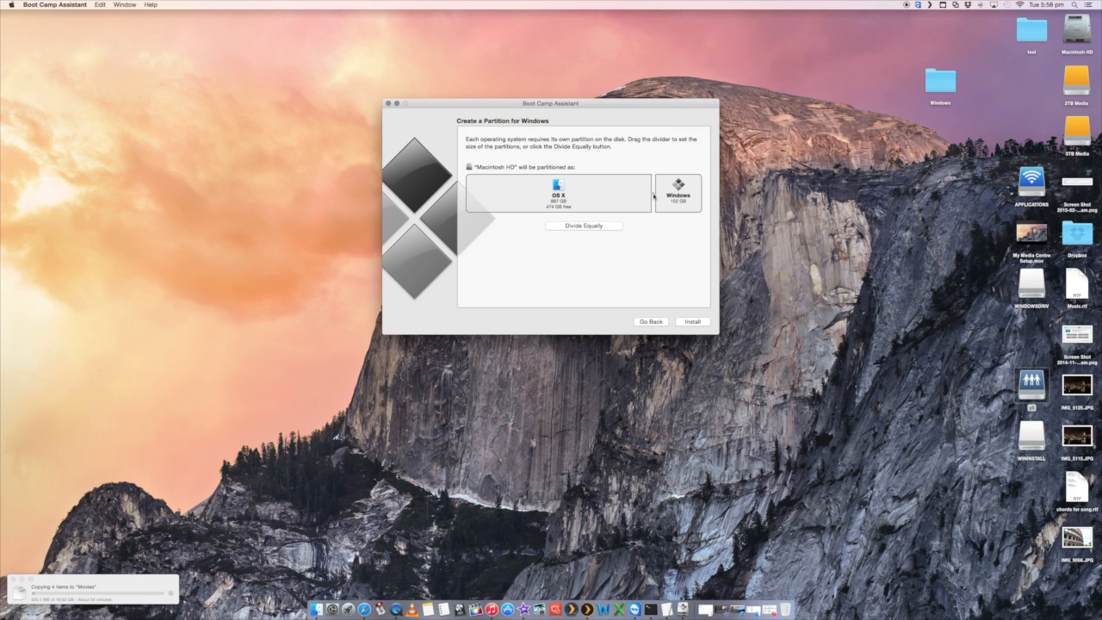
{"action": "left_click_drag", "start_coordinate": [655, 194], "coordinate": [656, 195]}
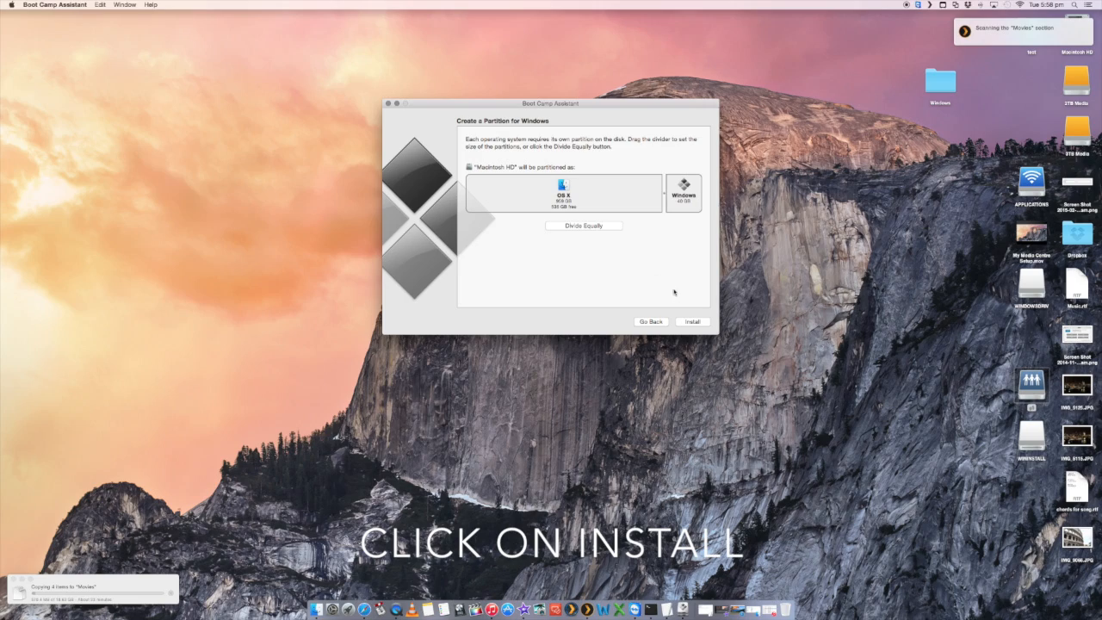
{"action": "left_click", "coordinate": [692, 321]}
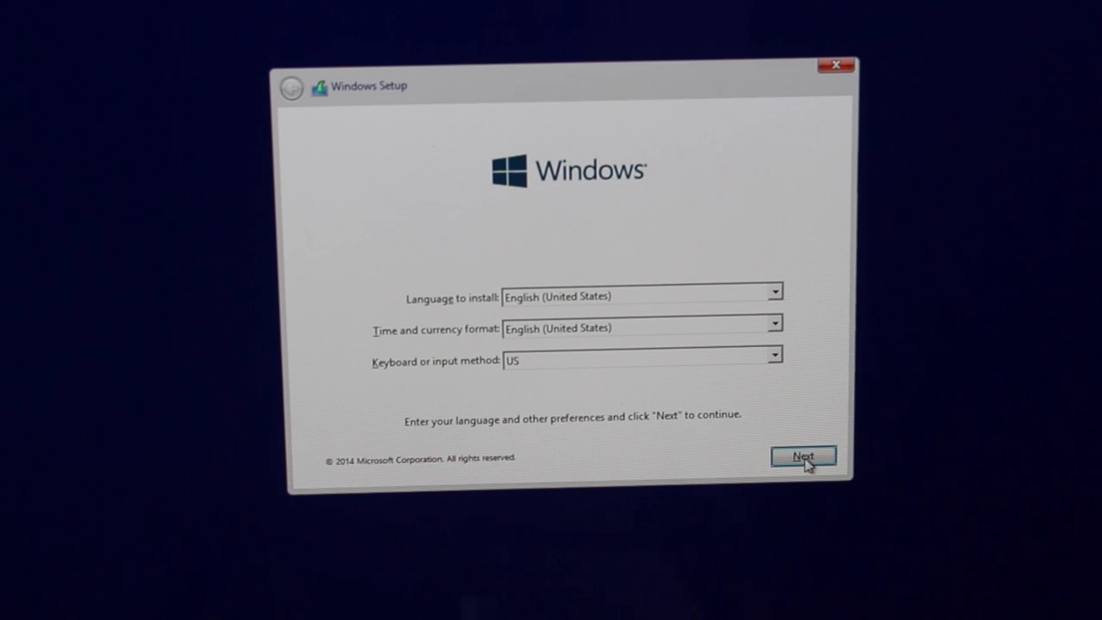
{"action": "mouse_move", "coordinate": [723, 489]}
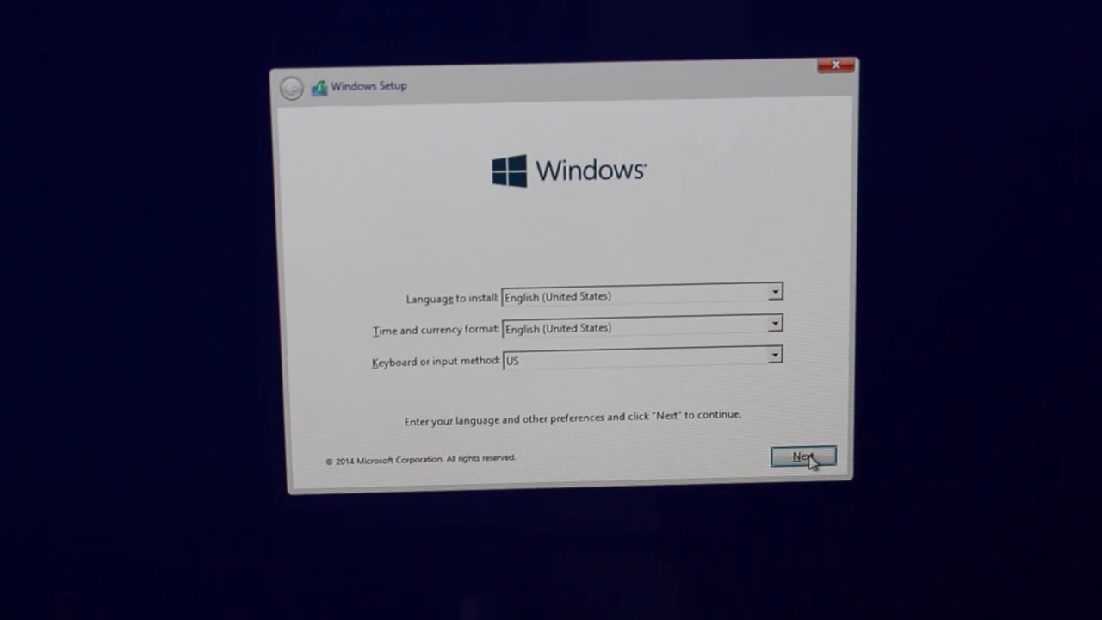
Accept English (United States) language and time format with US keyboard in Windows Setup.
{"action": "left_click", "coordinate": [801, 456]}
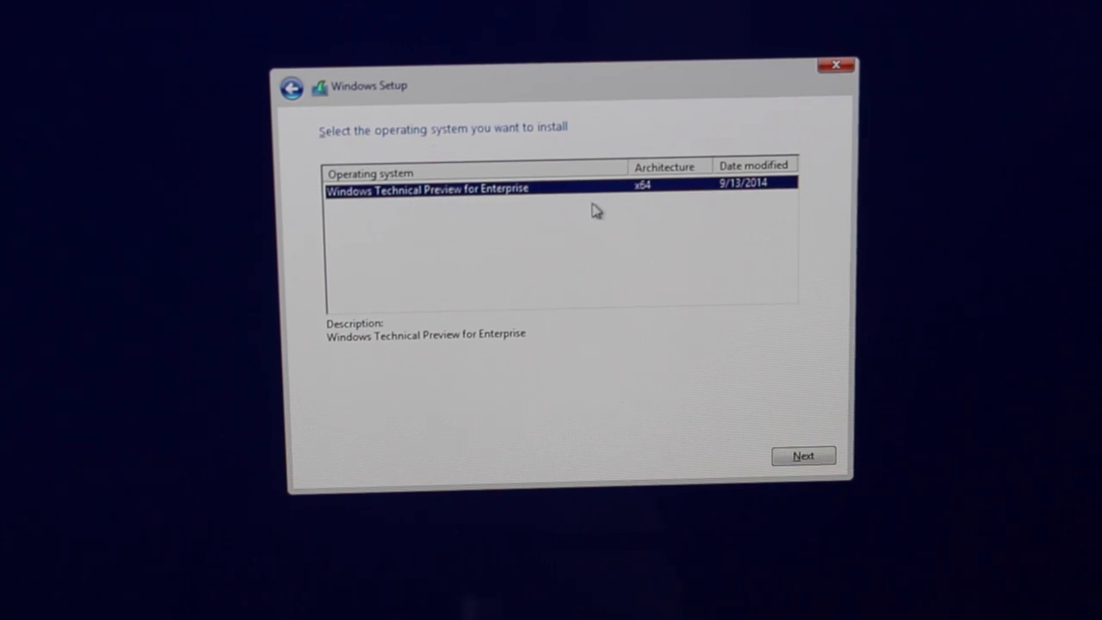
{"action": "mouse_move", "coordinate": [585, 209]}
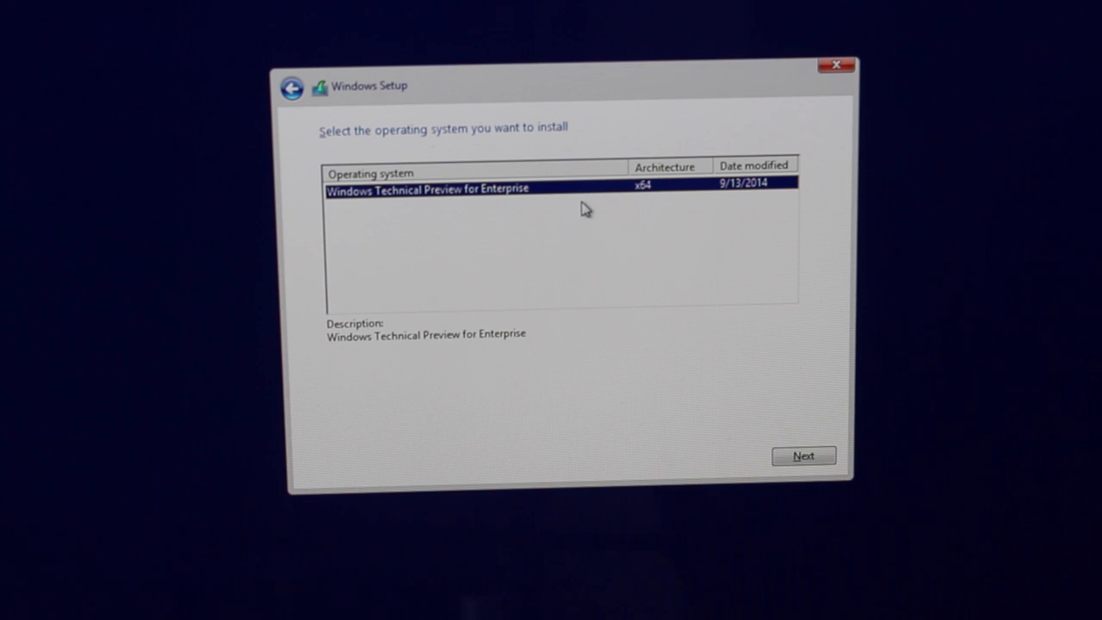
Choose Windows Technical Preview for Enterprise, accept the license terms and proceed to the install location.
{"action": "left_click", "coordinate": [802, 455]}
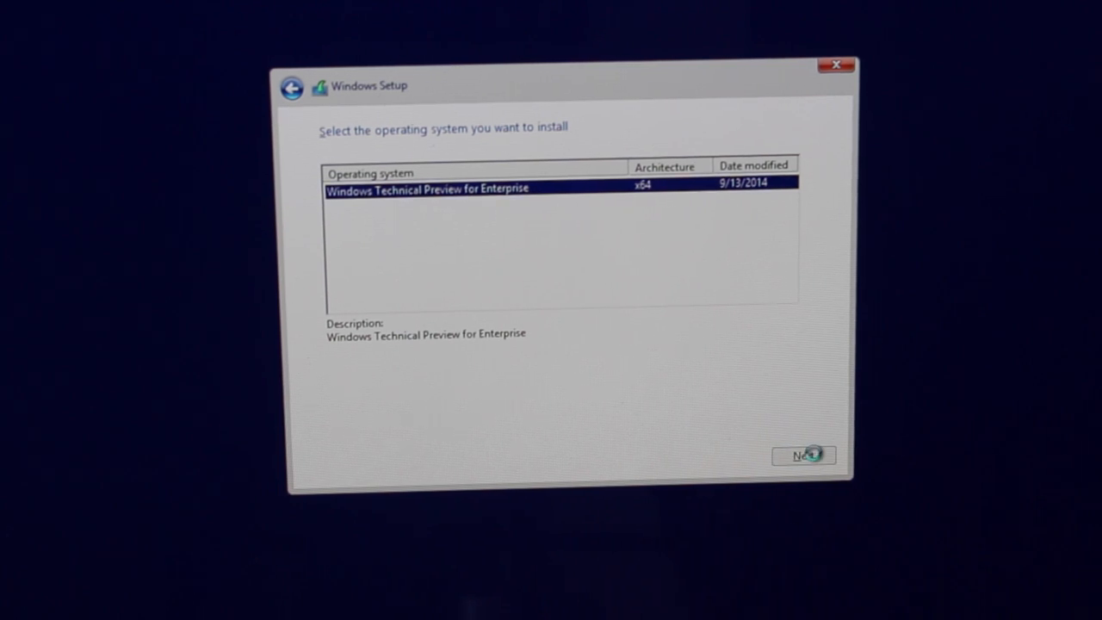
{"action": "left_click", "coordinate": [802, 454]}
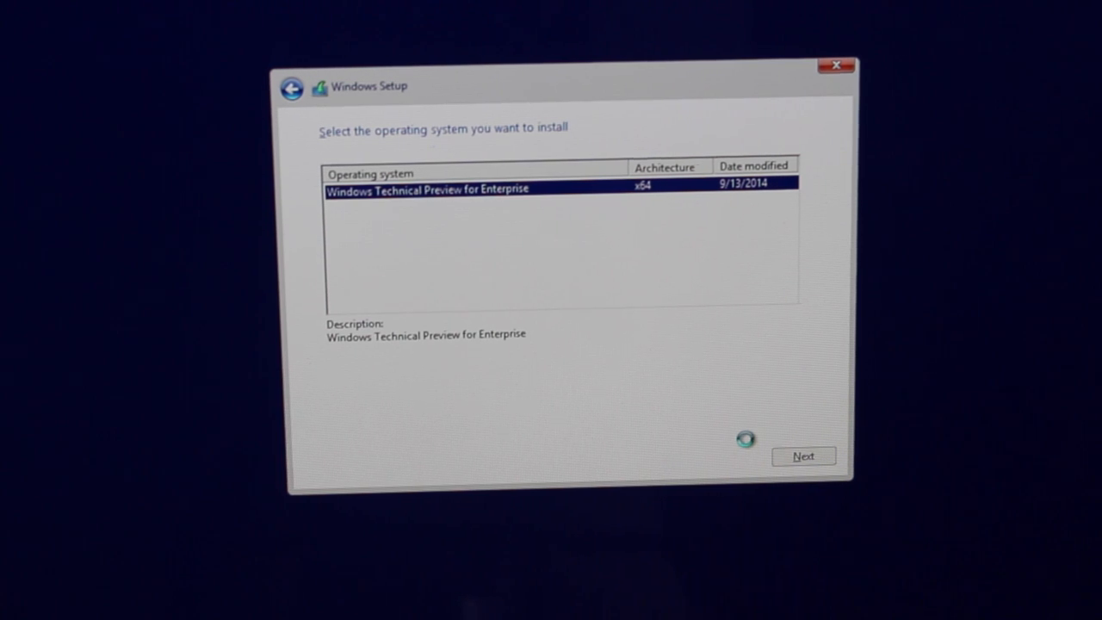
{"action": "left_click", "coordinate": [802, 455]}
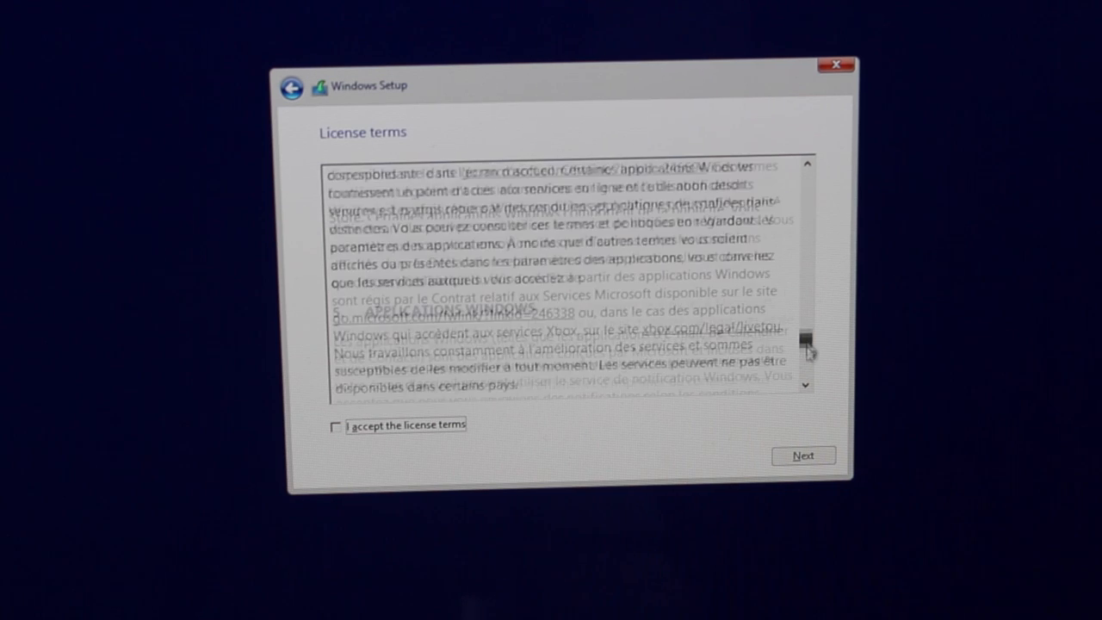
{"action": "scroll", "scroll_direction": "down", "scroll_amount": 3}
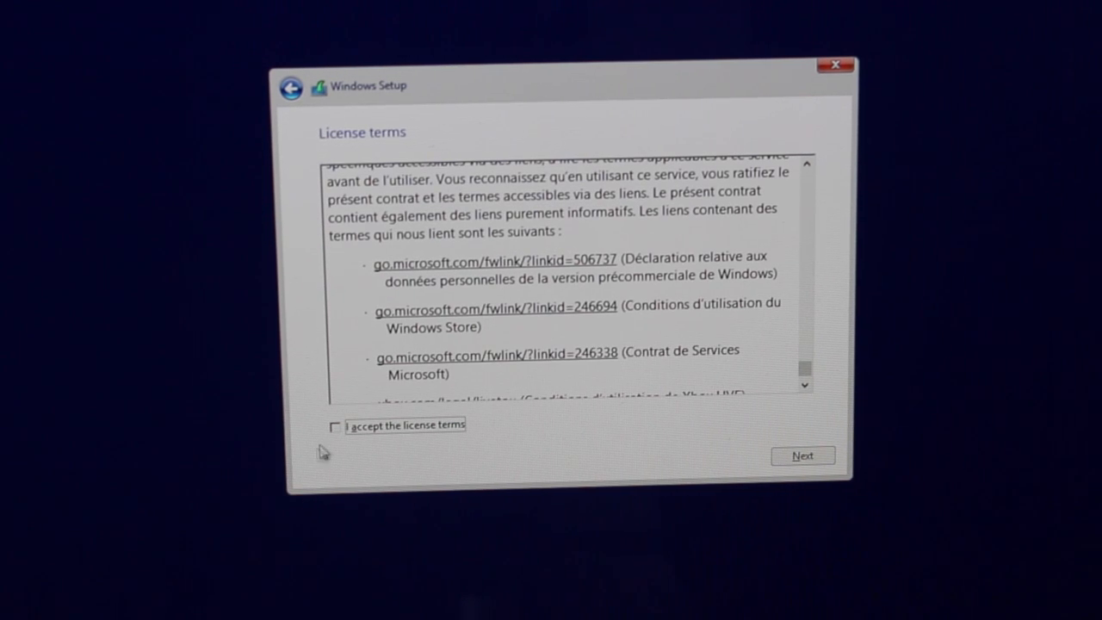
{"action": "left_click", "coordinate": [335, 425]}
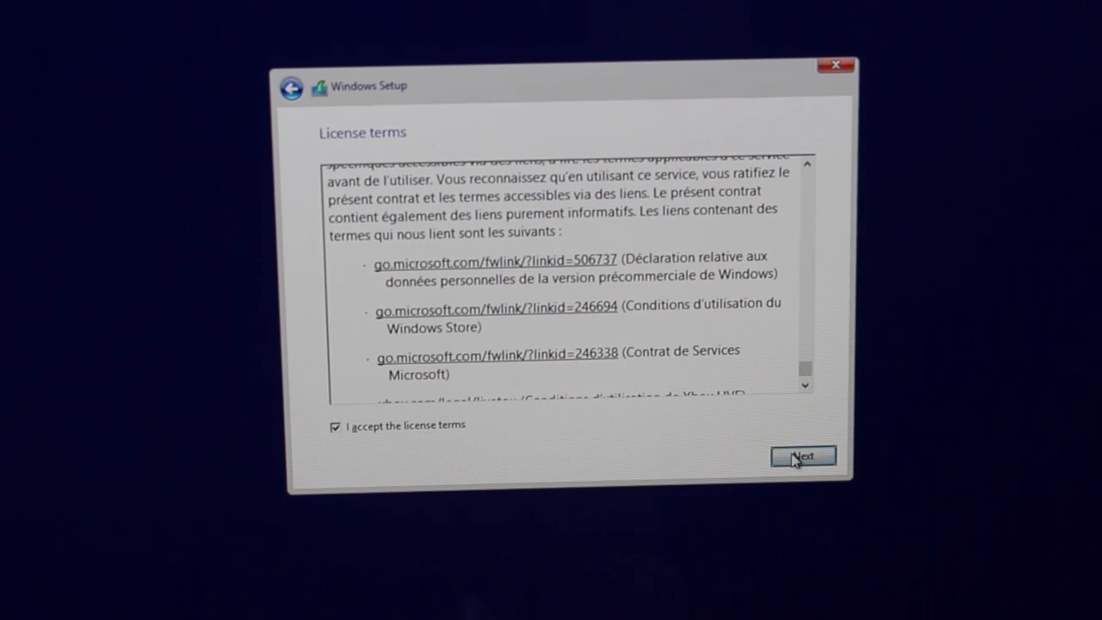
{"action": "left_click", "coordinate": [802, 455]}
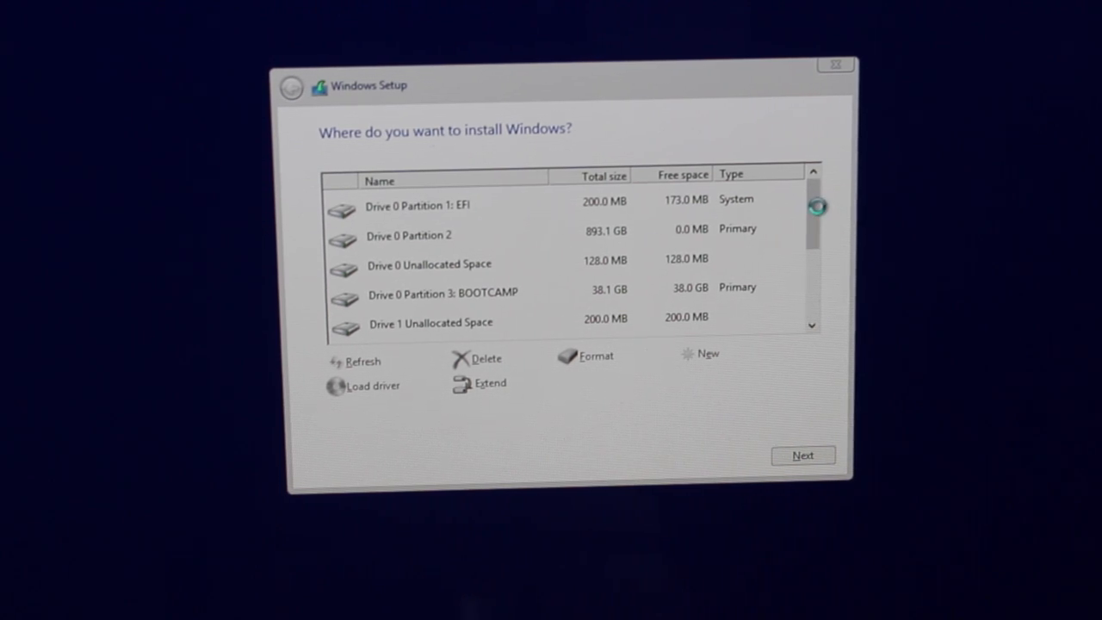
Select the BOOTCAMP partition (Drive 0 Partition 3), format it and confirm the warning.
{"action": "left_click", "coordinate": [431, 205]}
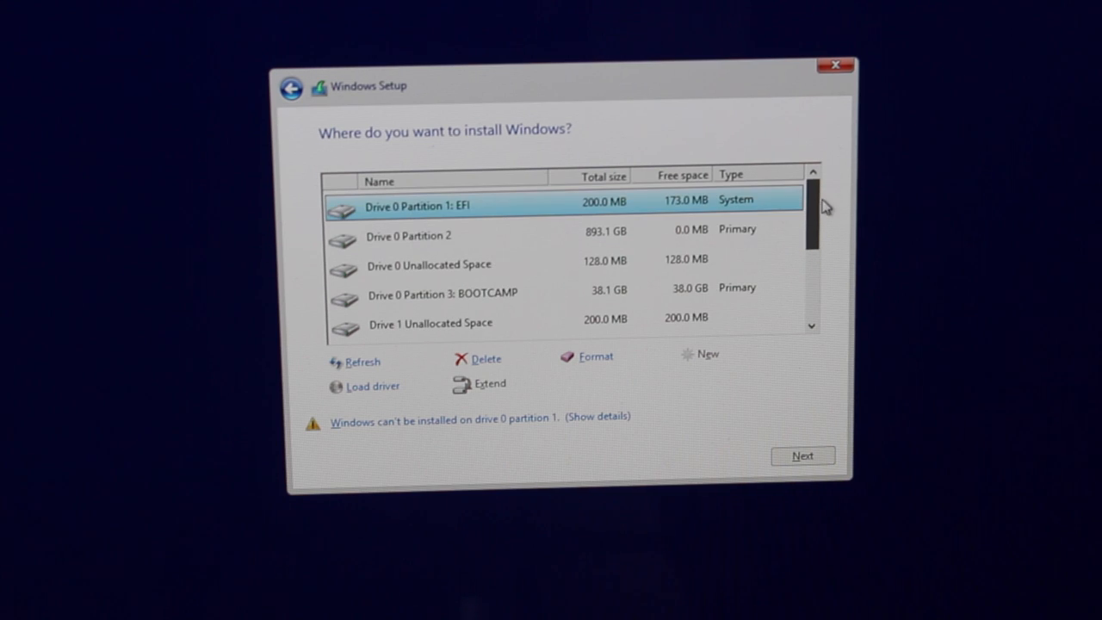
{"action": "left_click", "coordinate": [443, 293]}
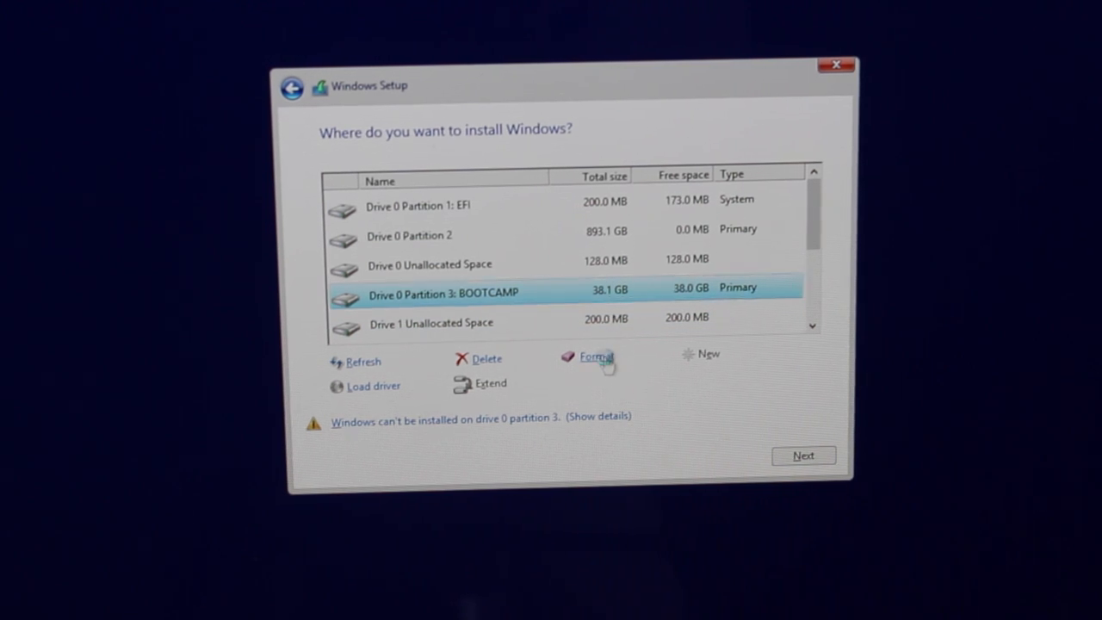
{"action": "left_click", "coordinate": [595, 358]}
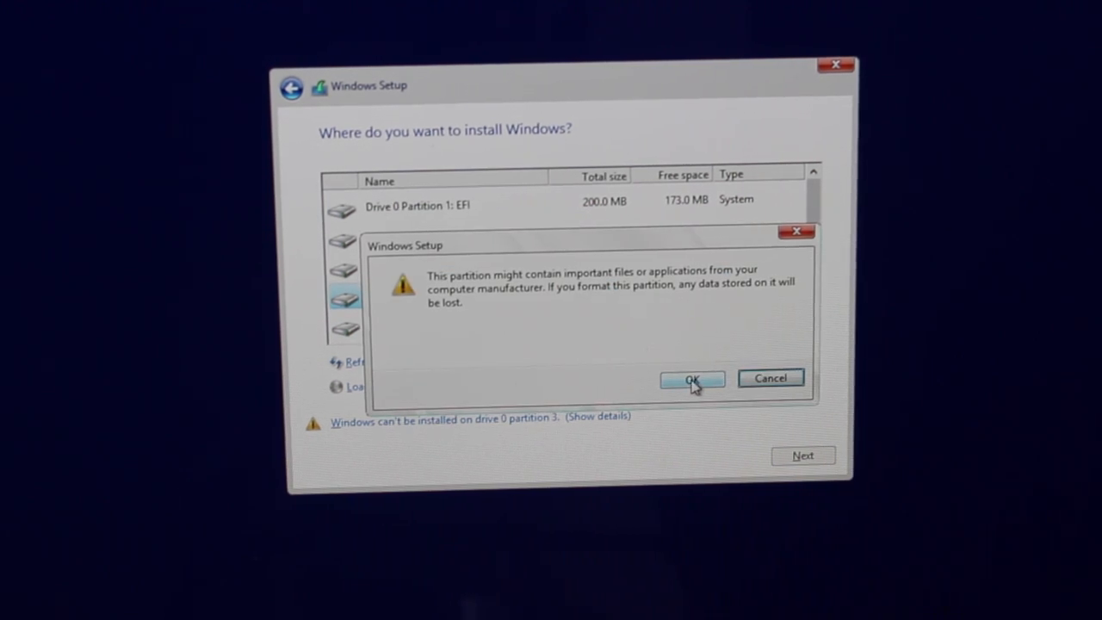
{"action": "left_click", "coordinate": [693, 379]}
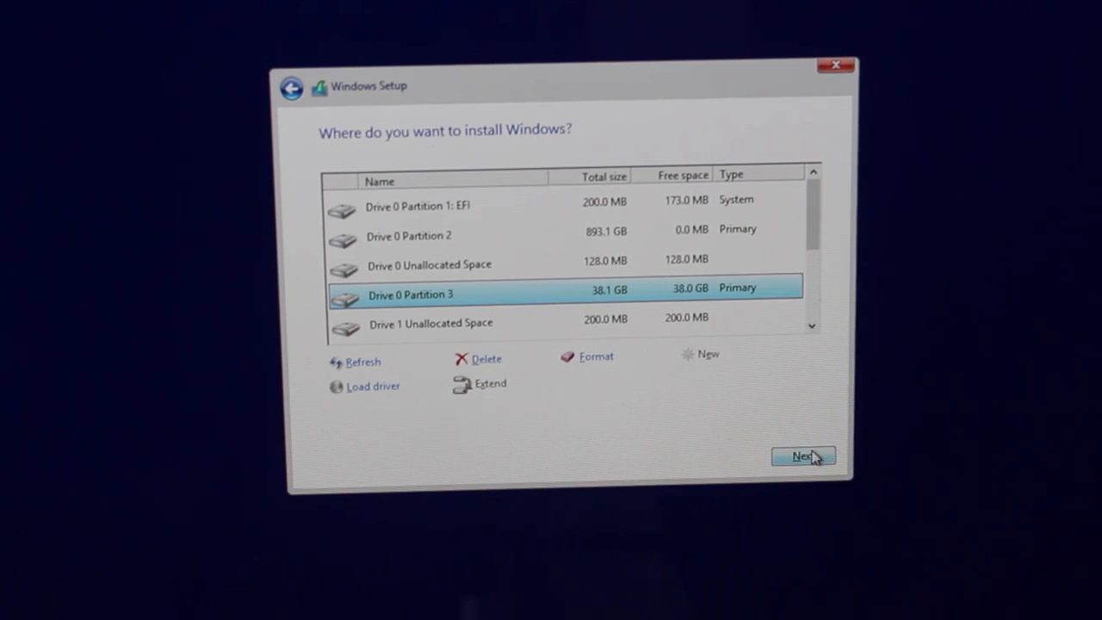
Install Windows on Drive 0 Partition 3 and accept the express settings.
{"action": "left_click", "coordinate": [801, 456]}
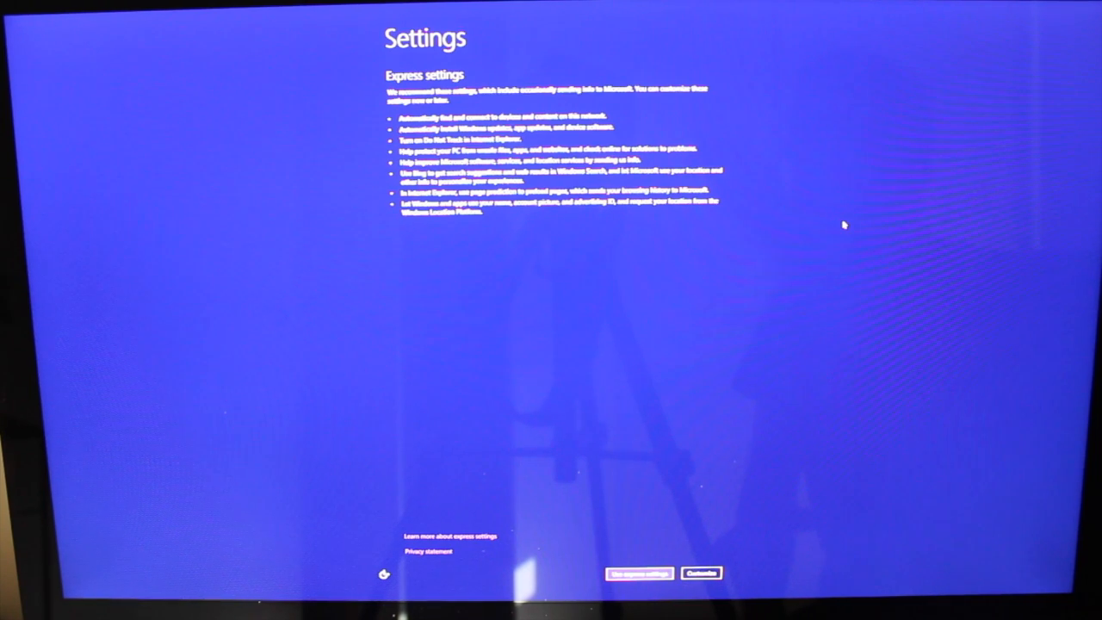
{"action": "left_click", "coordinate": [640, 573]}
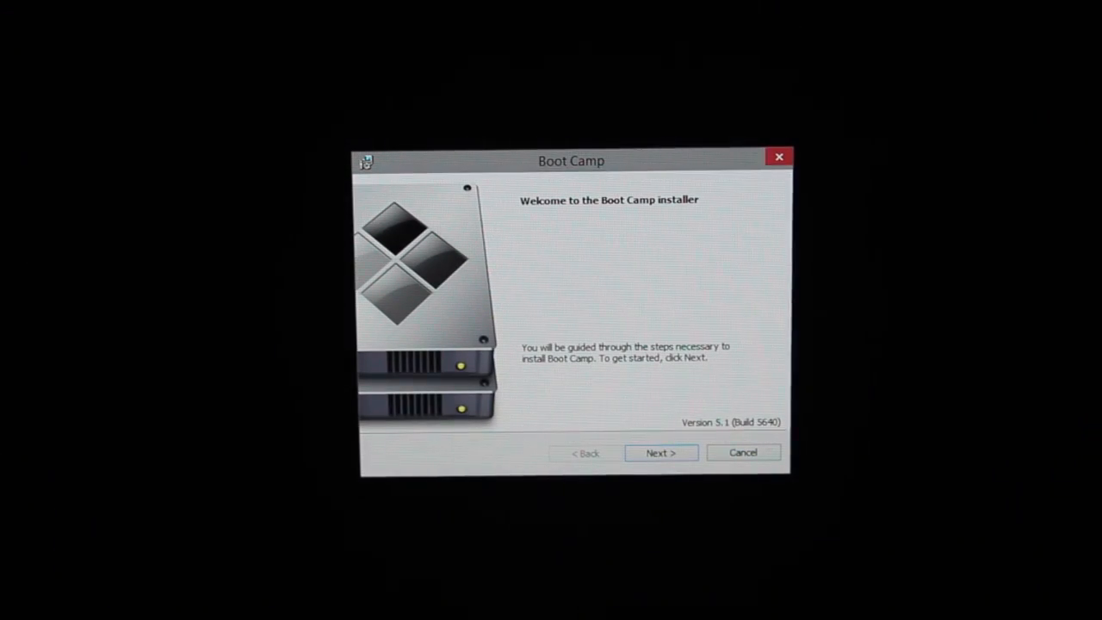
{"action": "mouse_move", "coordinate": [611, 418]}
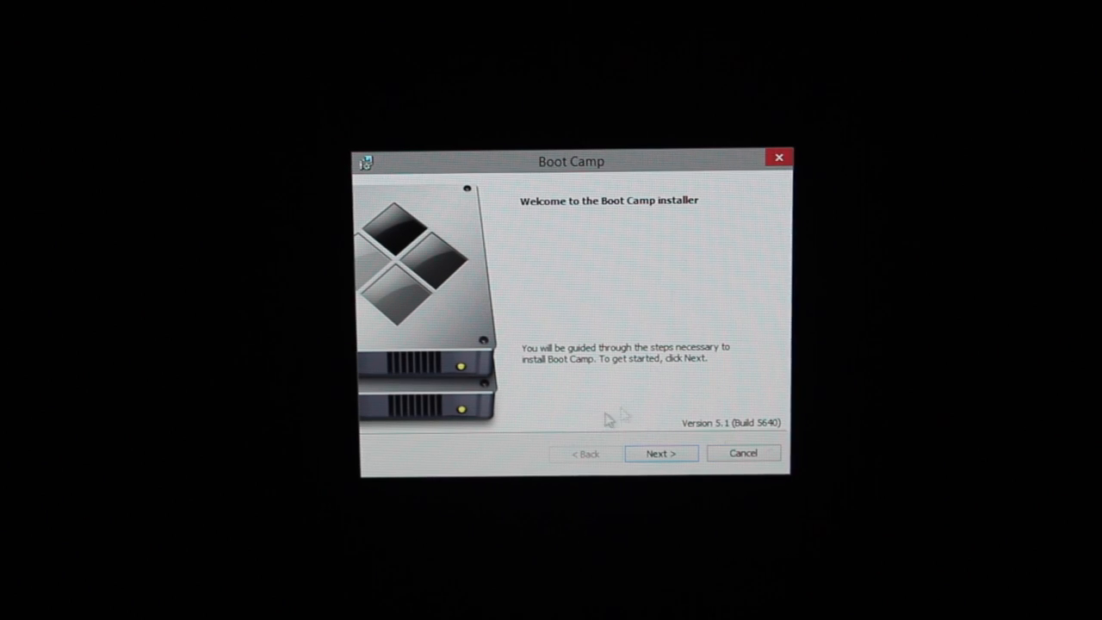
{"action": "mouse_move", "coordinate": [598, 323]}
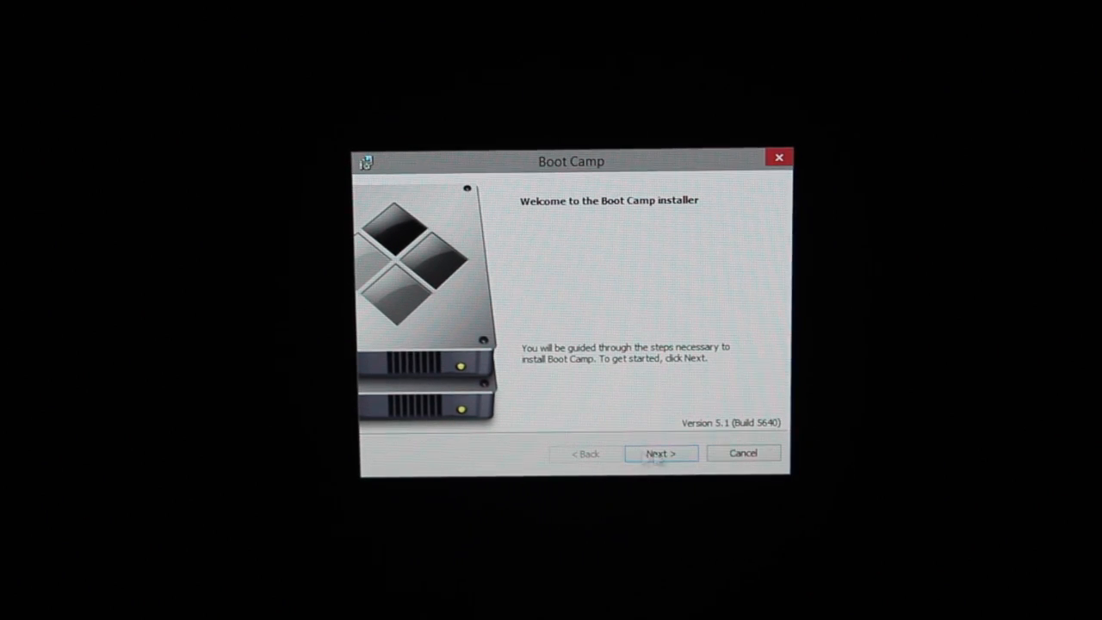
Accept the Apple license agreement and install the Boot Camp Windows support drivers.
{"action": "left_click", "coordinate": [660, 453]}
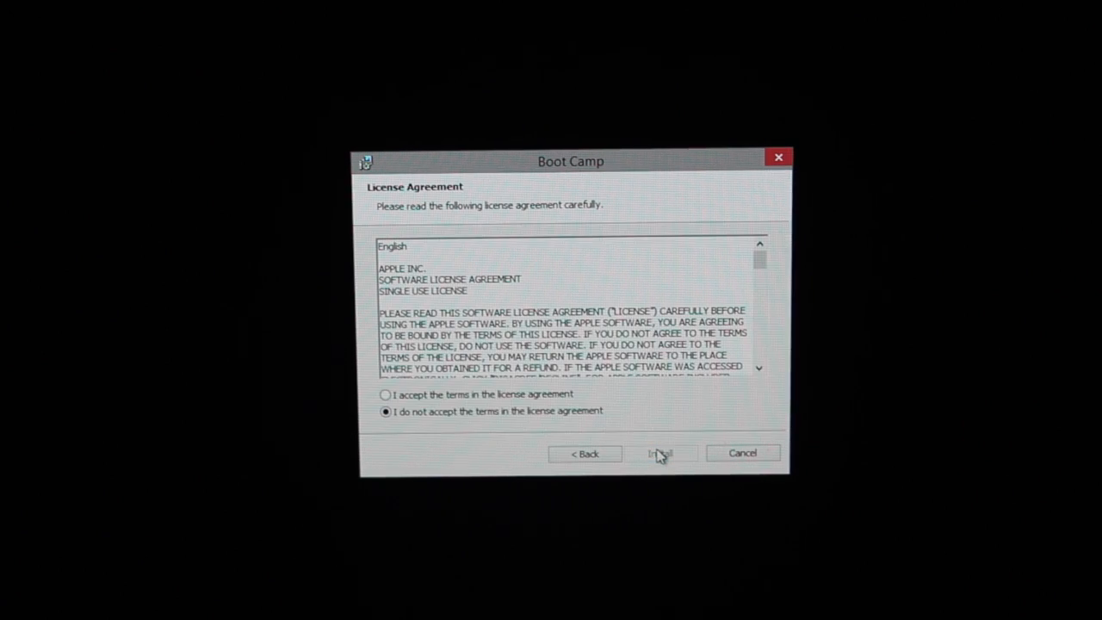
{"action": "left_click", "coordinate": [385, 394]}
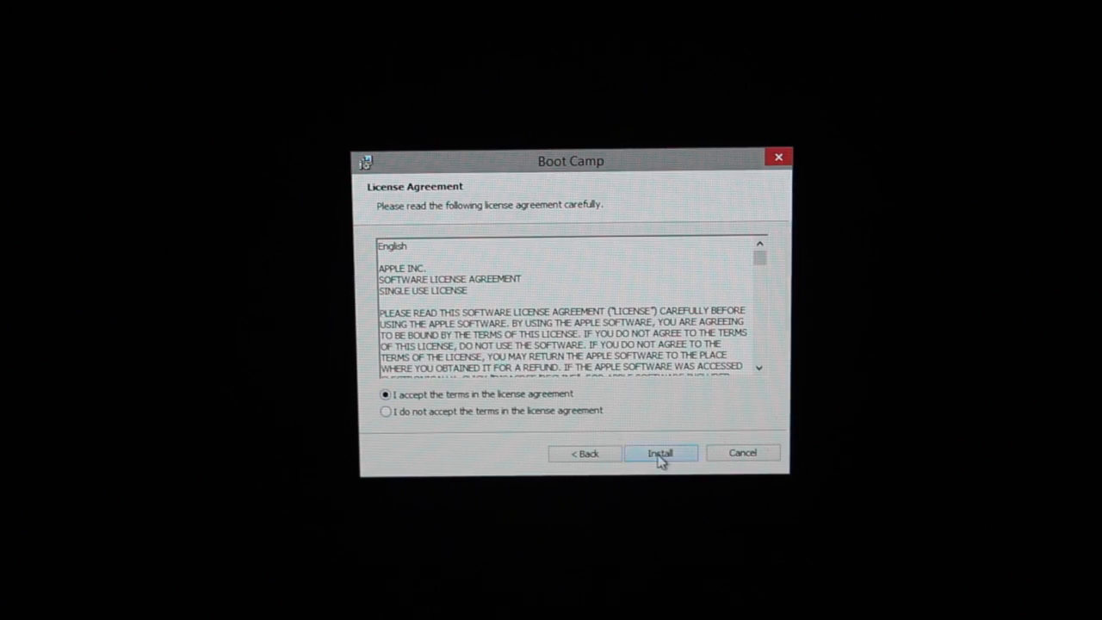
{"action": "left_click", "coordinate": [660, 452]}
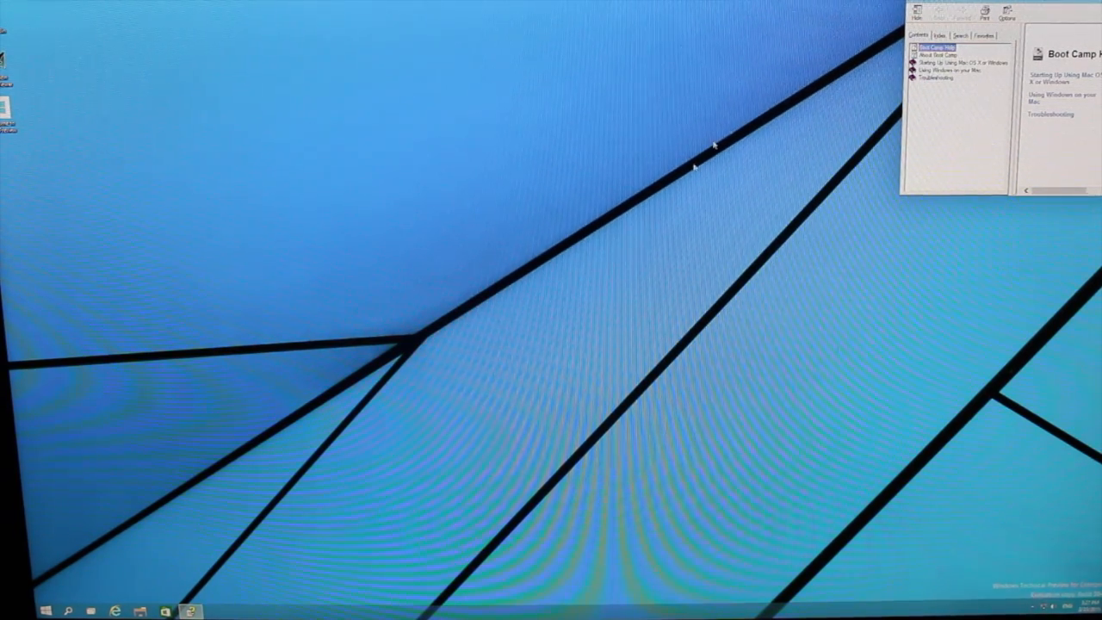
{"action": "mouse_move", "coordinate": [551, 295]}
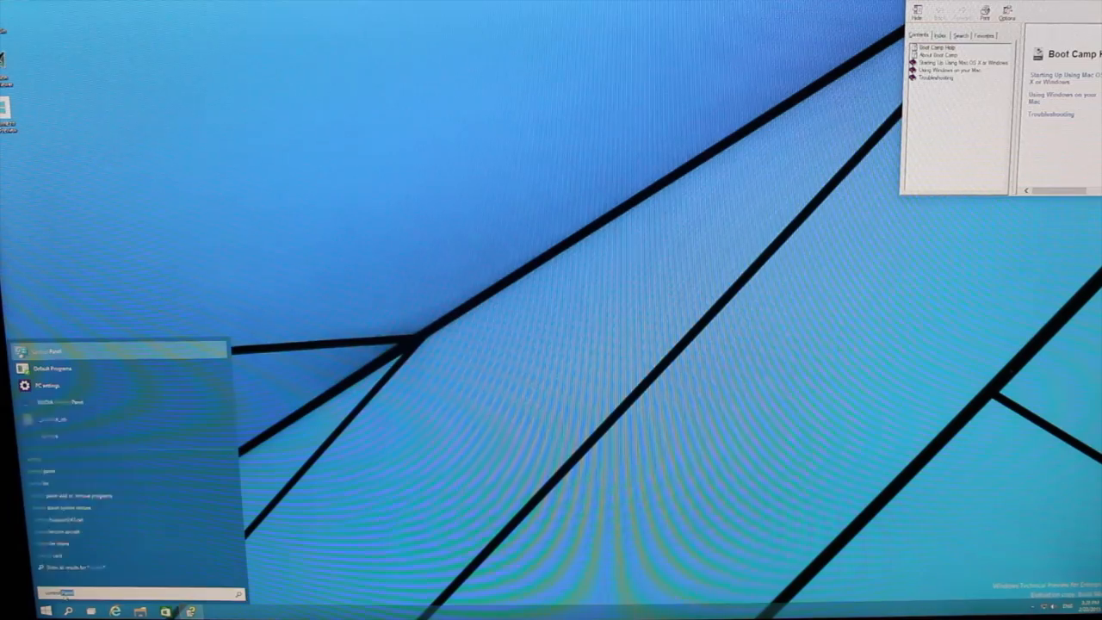
Launch Control Panel from Start search and choose its Boot Camp item.
{"action": "left_click", "coordinate": [52, 351]}
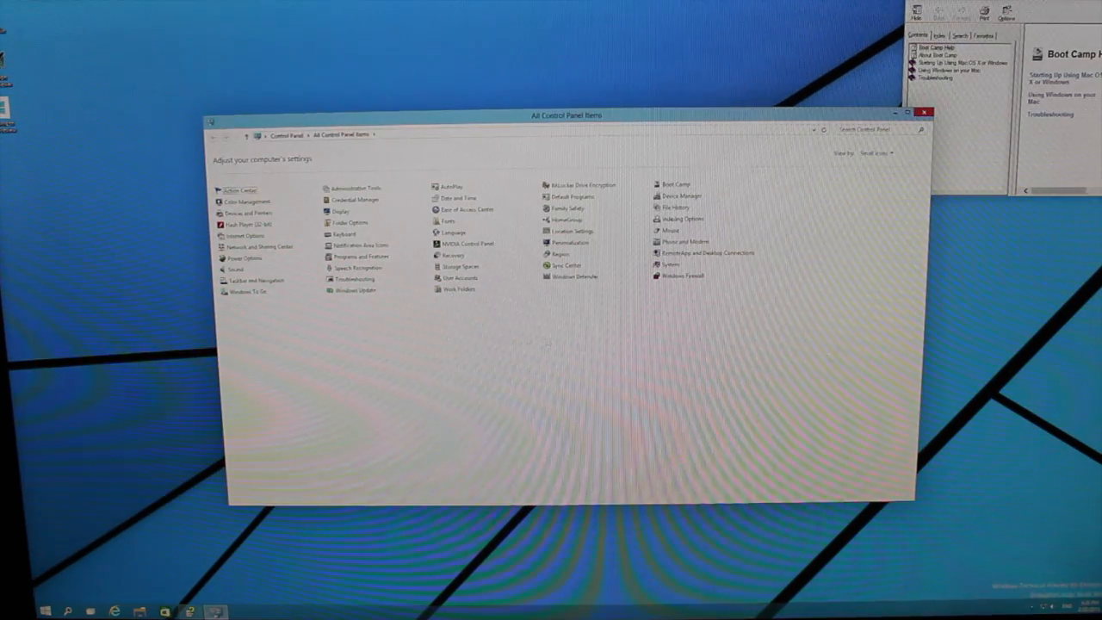
{"action": "left_click", "coordinate": [677, 184]}
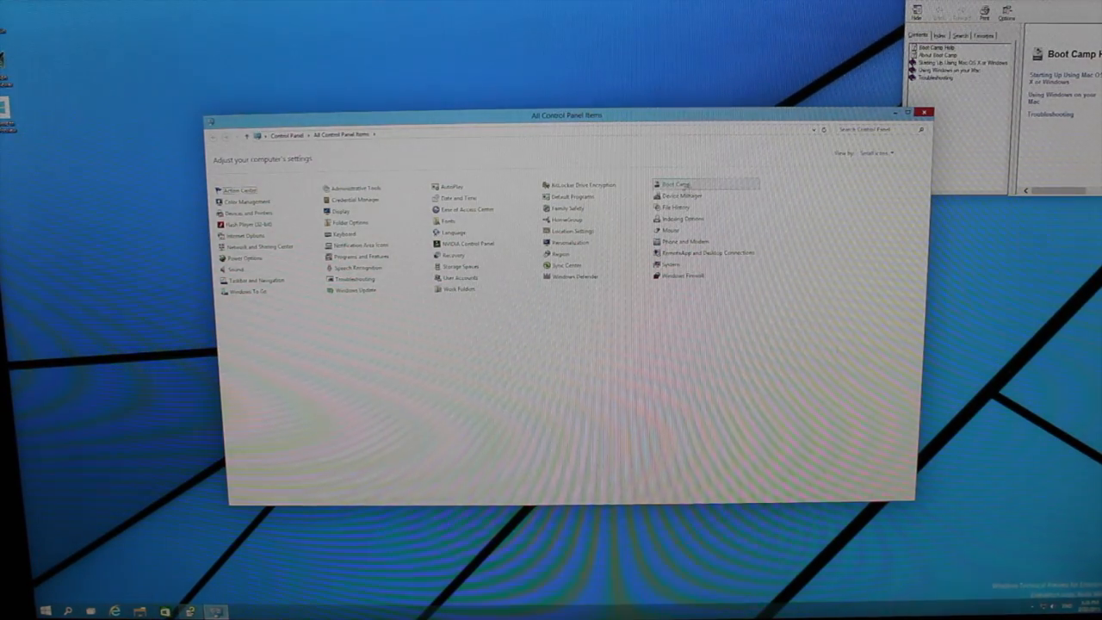
{"action": "mouse_move", "coordinate": [689, 190]}
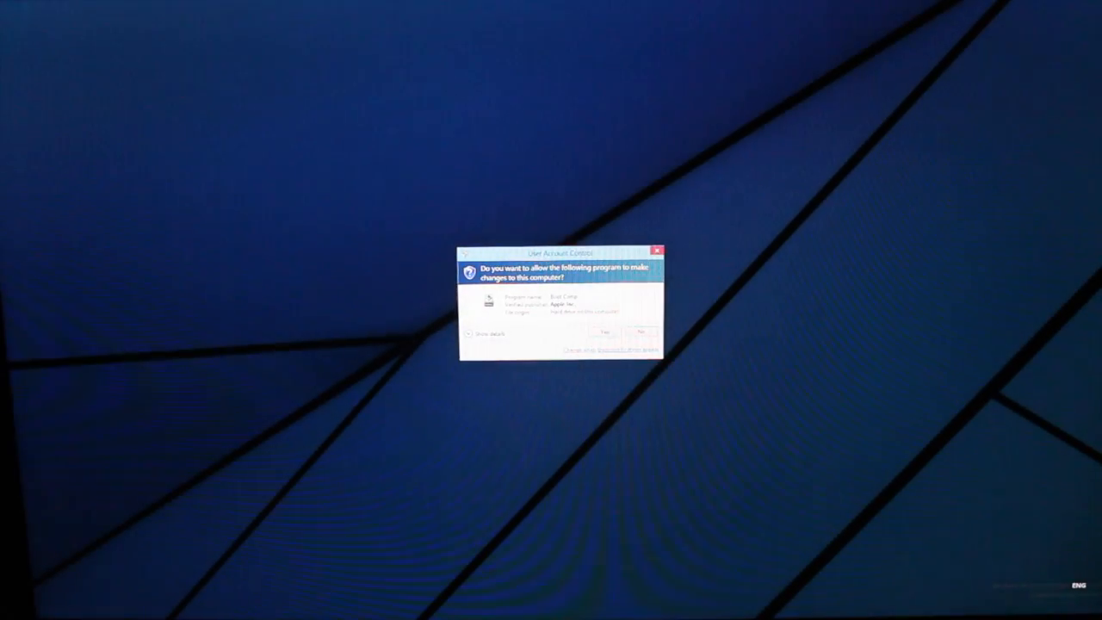
Allow the UAC prompt and choose Macintosh HD (OS X) as the startup disk.
{"action": "left_click", "coordinate": [612, 333]}
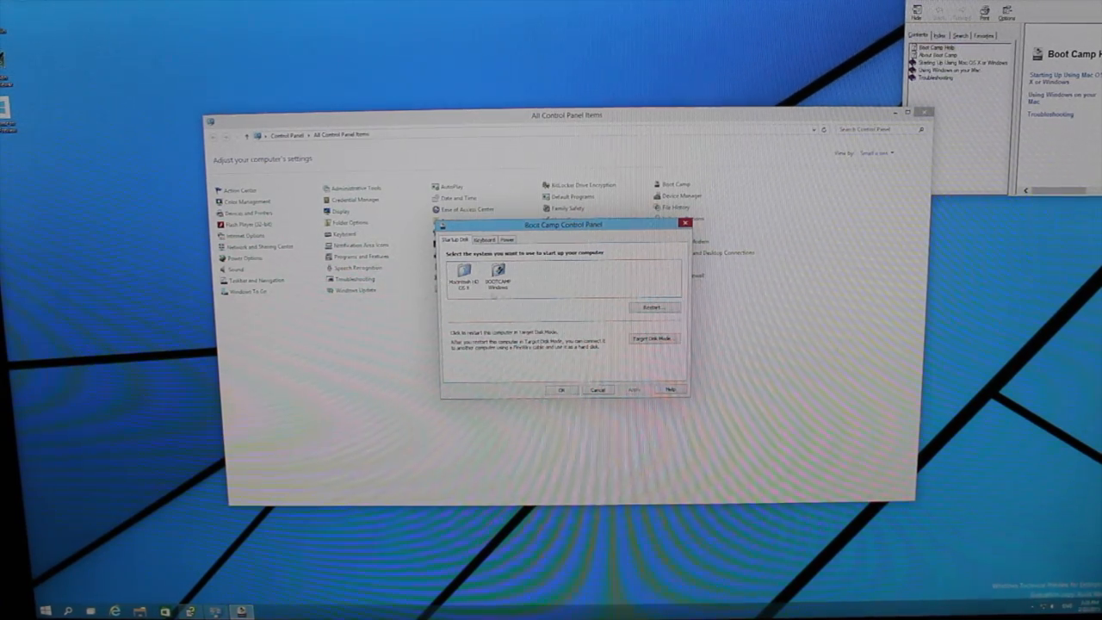
{"action": "left_click", "coordinate": [463, 274]}
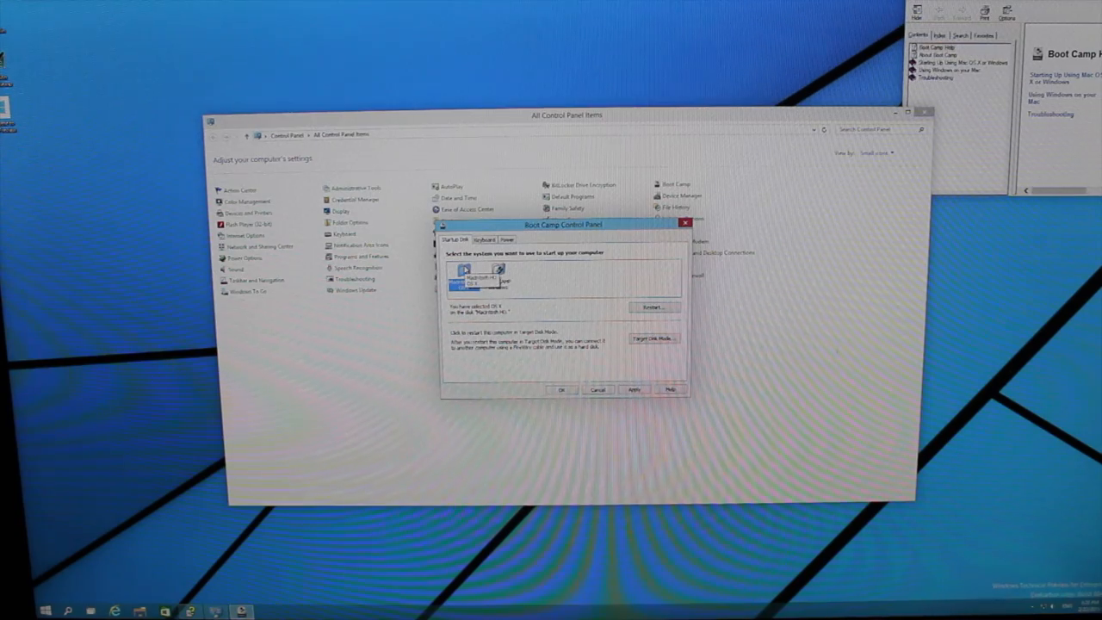